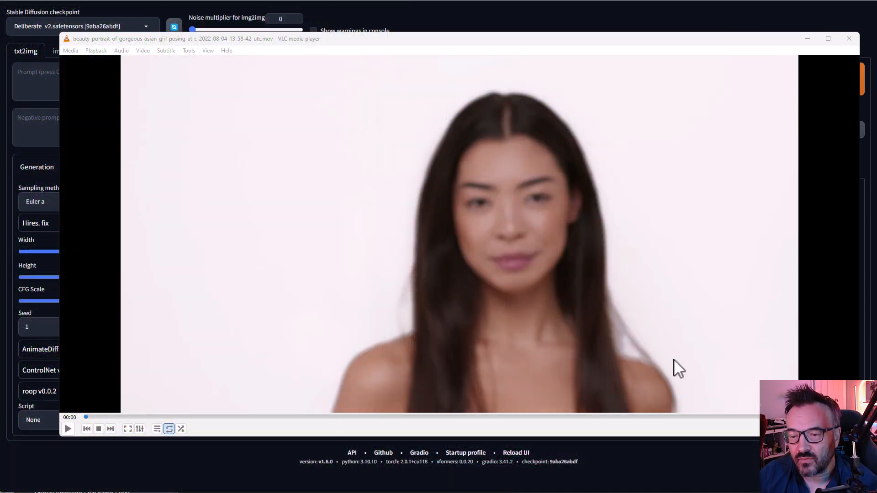
Play the portrait clip in VLC, pause it partway, and close the player
{"action": "left_click", "coordinate": [67, 428]}
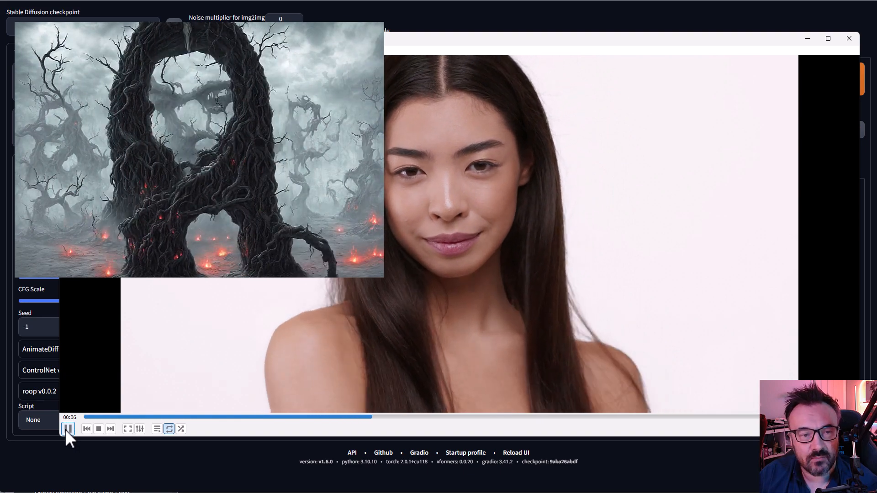
{"action": "left_click", "coordinate": [67, 429]}
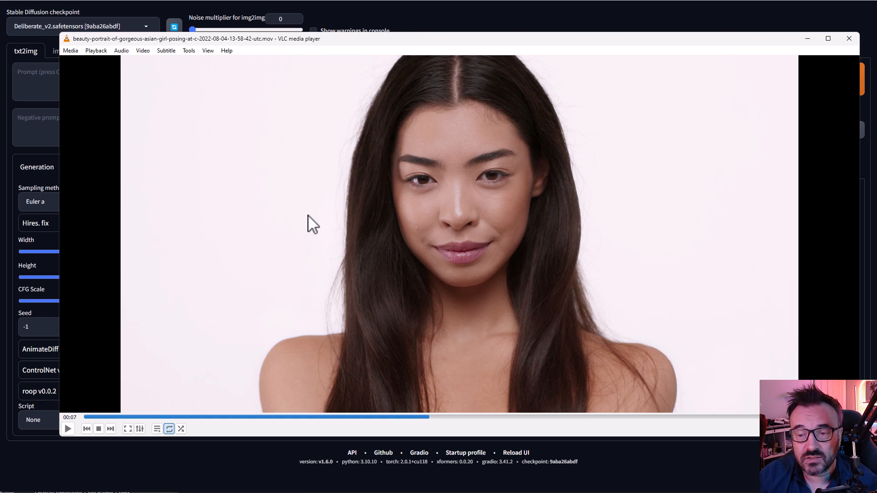
{"action": "left_click", "coordinate": [849, 38]}
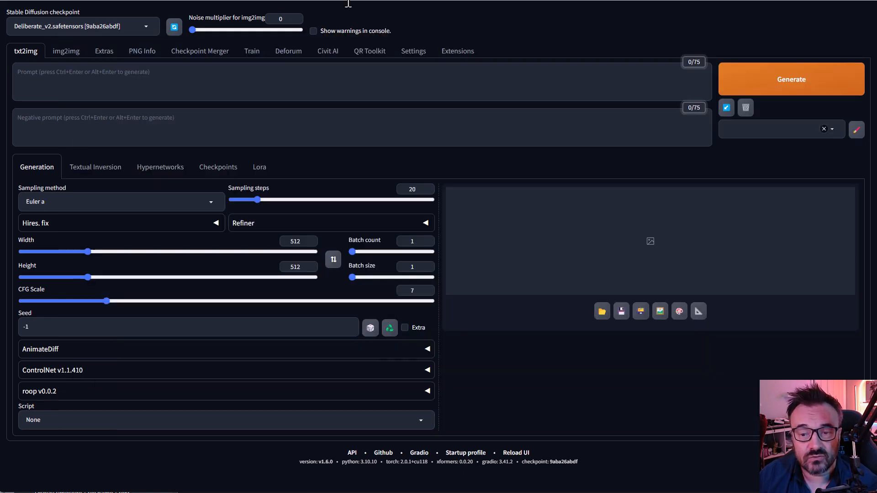
{"action": "mouse_move", "coordinate": [628, 340]}
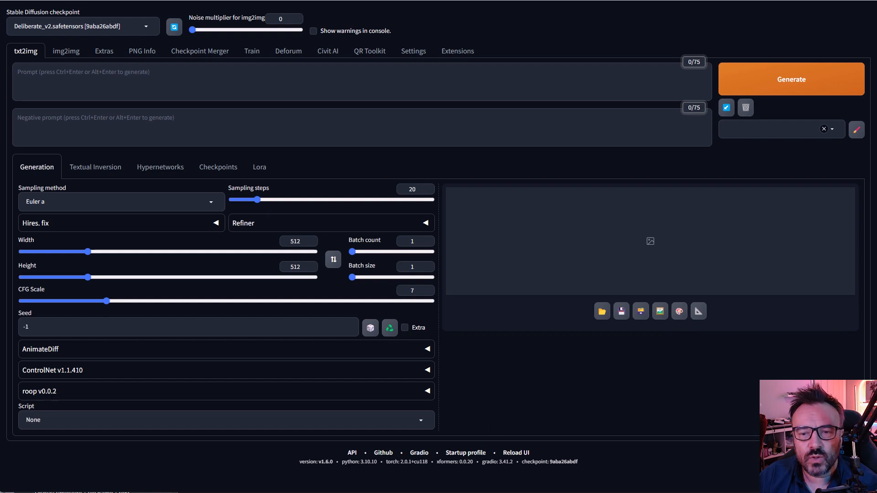
{"action": "mouse_move", "coordinate": [460, 49]}
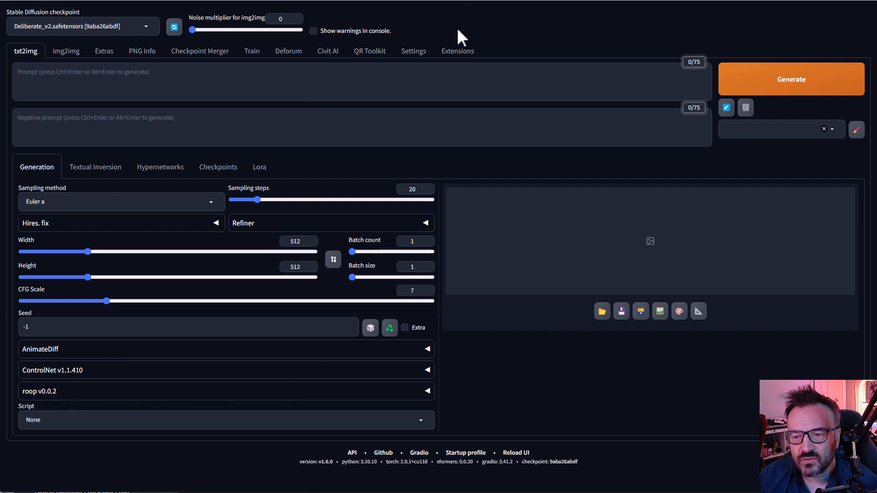
Load the Available extensions index and filter it with a 'con' search for ControlNet
{"action": "left_click", "coordinate": [457, 52]}
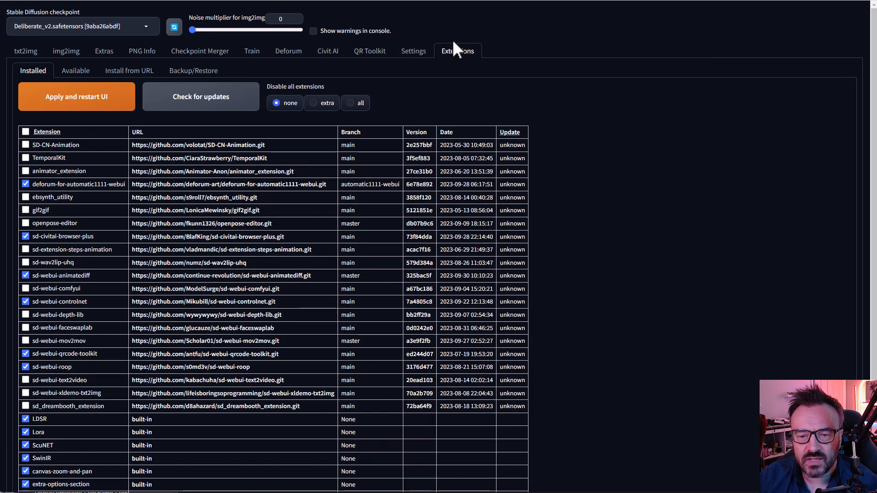
{"action": "left_click", "coordinate": [76, 71]}
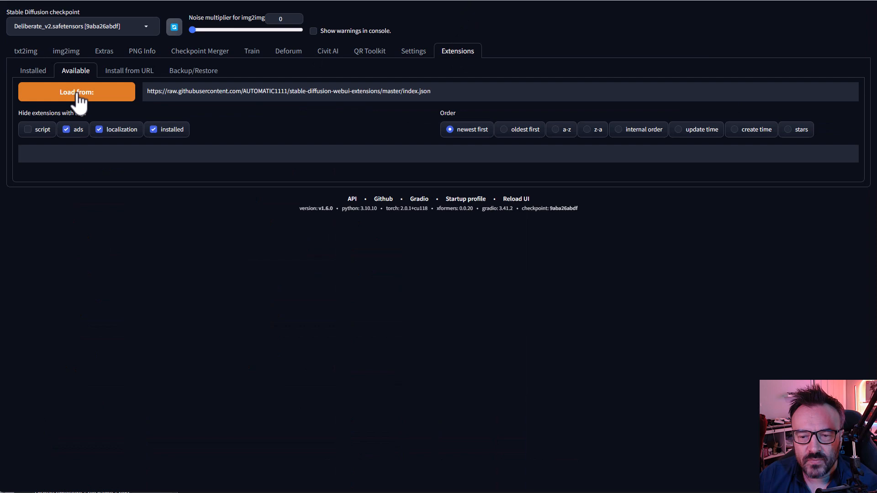
{"action": "left_click", "coordinate": [76, 91]}
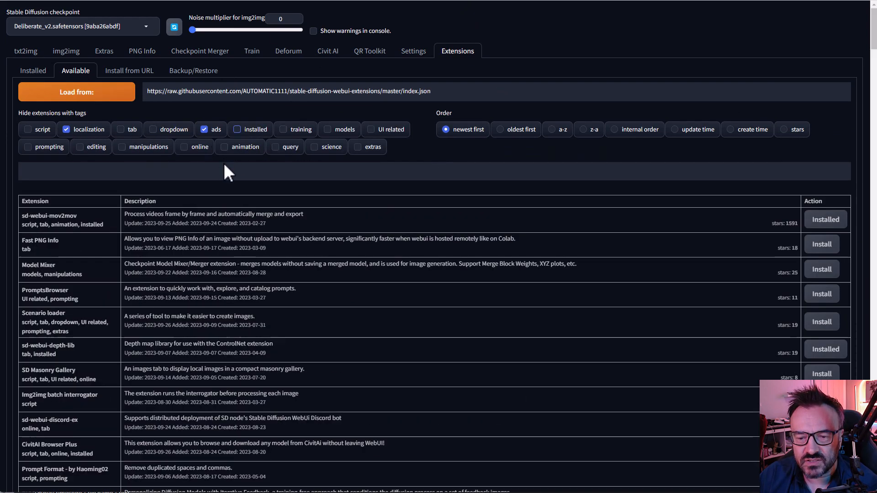
{"action": "type", "text": "controlne"}
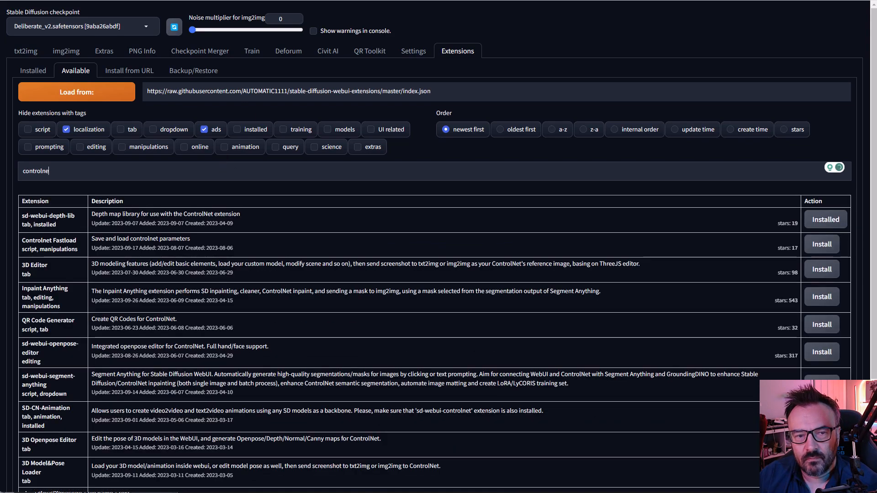
{"action": "scroll", "scroll_direction": "down", "scroll_amount": 3}
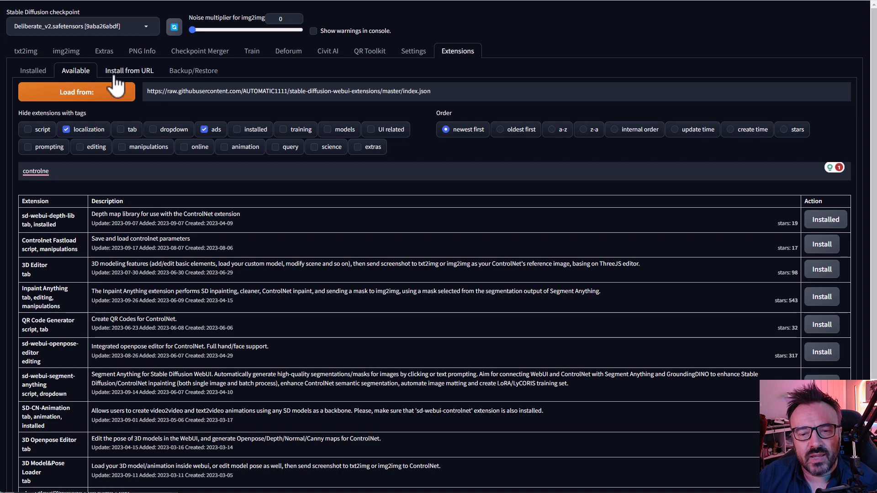
Return to the Installed extensions list and check the sd-webui-qrcode-toolkit entry
{"action": "left_click", "coordinate": [32, 70]}
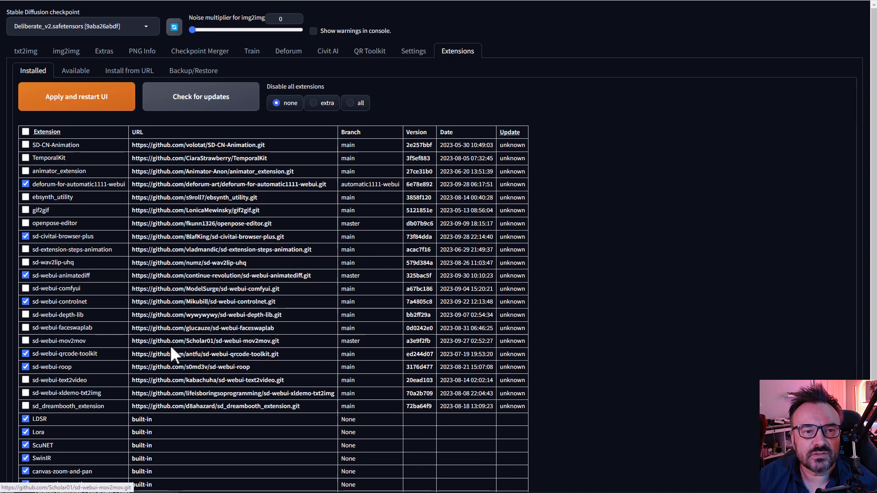
{"action": "double_click", "coordinate": [65, 353]}
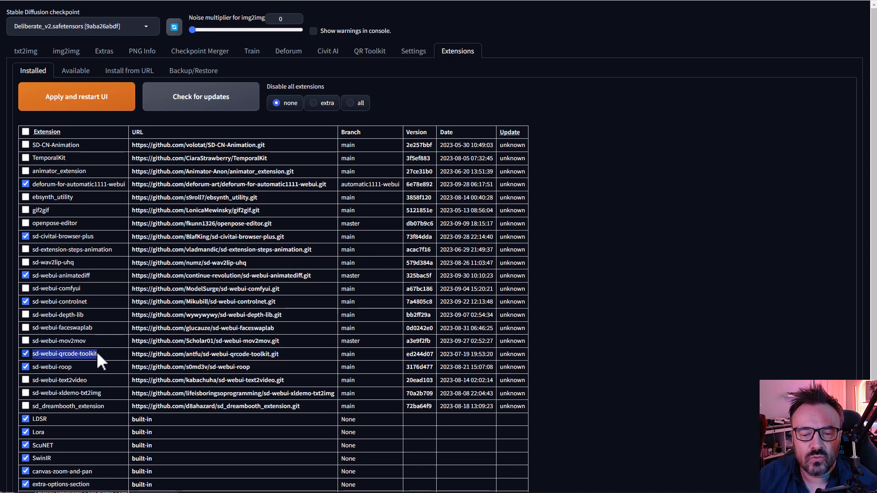
{"action": "mouse_move", "coordinate": [106, 362]}
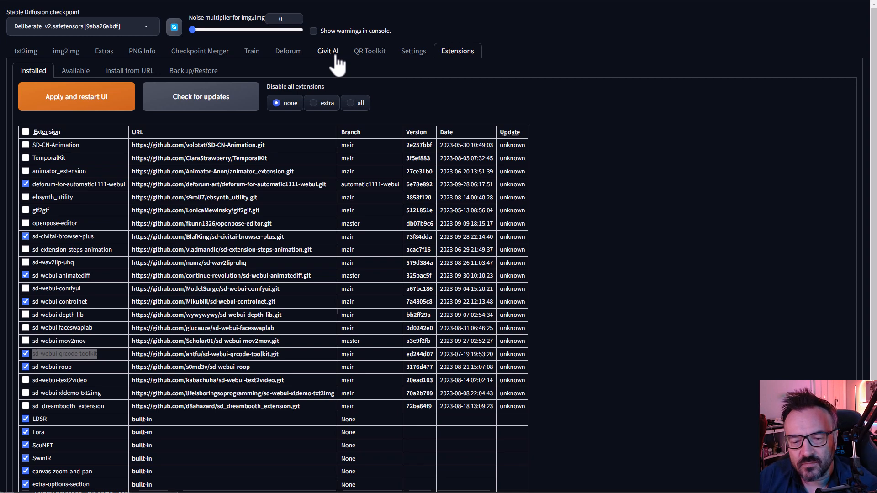
Switch to the Civit AI model browser tab
{"action": "left_click", "coordinate": [328, 51]}
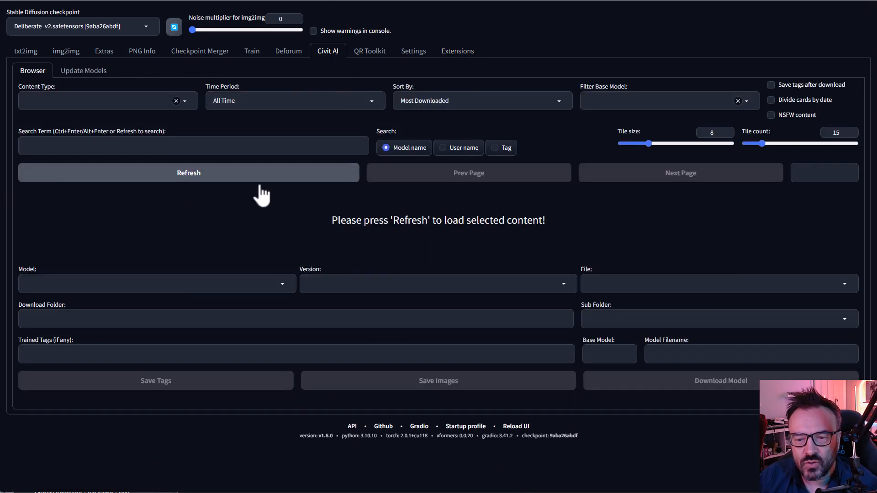
{"action": "mouse_move", "coordinate": [118, 96]}
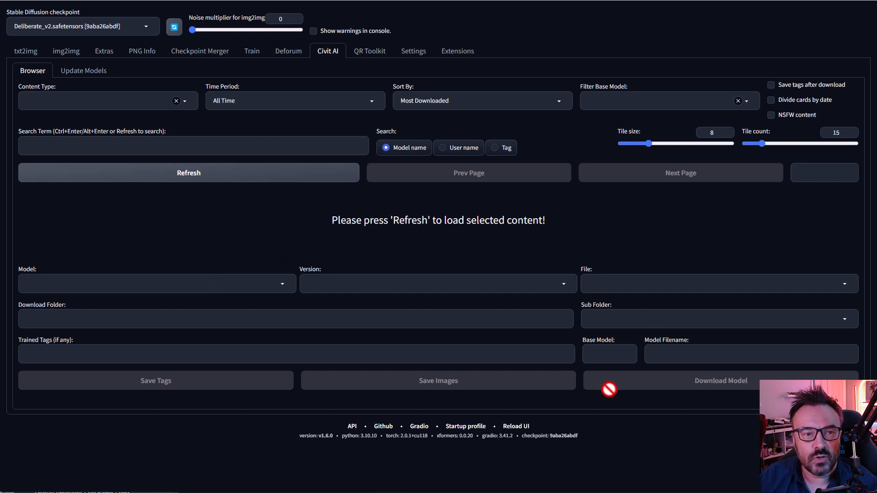
{"action": "mouse_move", "coordinate": [329, 282]}
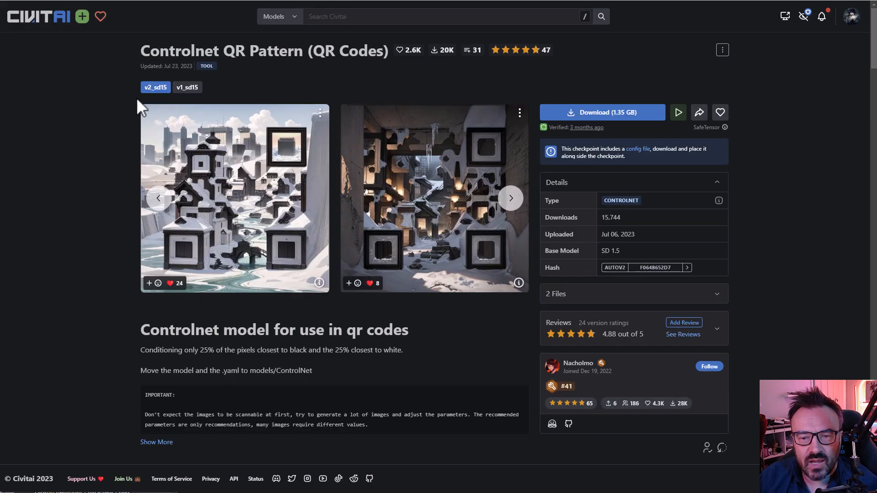
{"action": "mouse_move", "coordinate": [546, 109]}
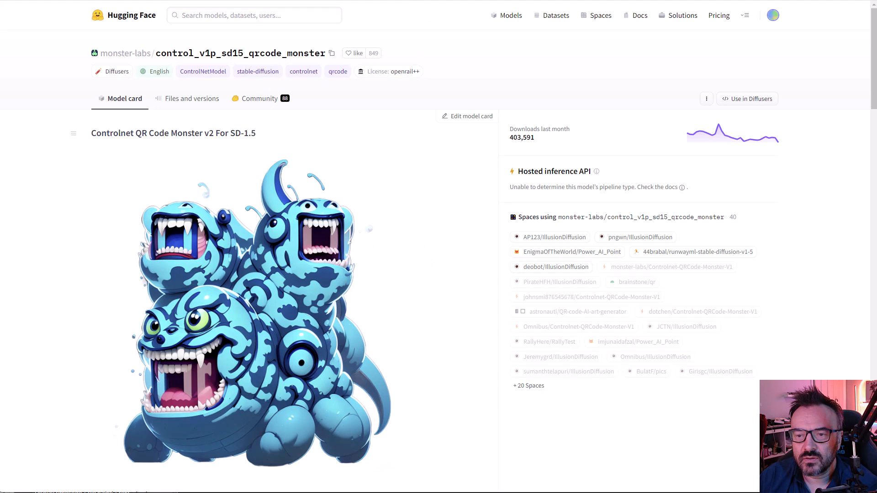
{"action": "mouse_move", "coordinate": [392, 126]}
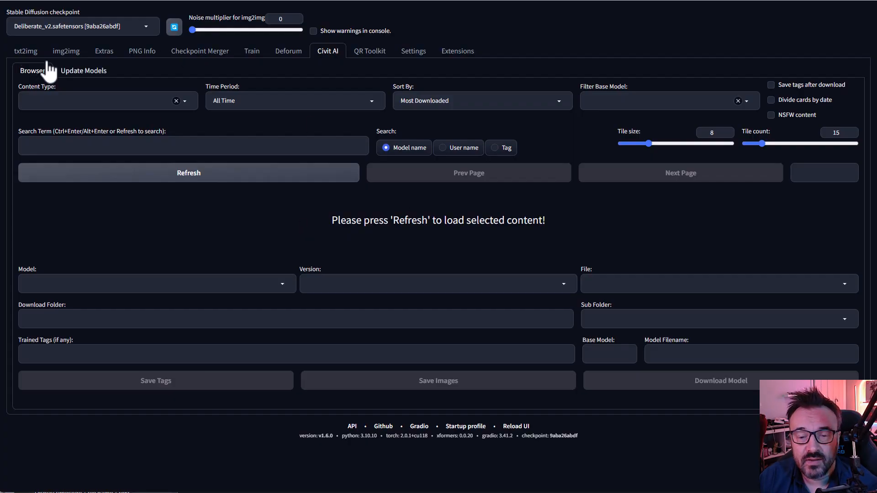
In txt2img, enter the 'hell, demons, dead souls, rocks, portal to hell, twisted trees, thorns' prompt with an 'nsfw' negative prompt
{"action": "left_click", "coordinate": [26, 51]}
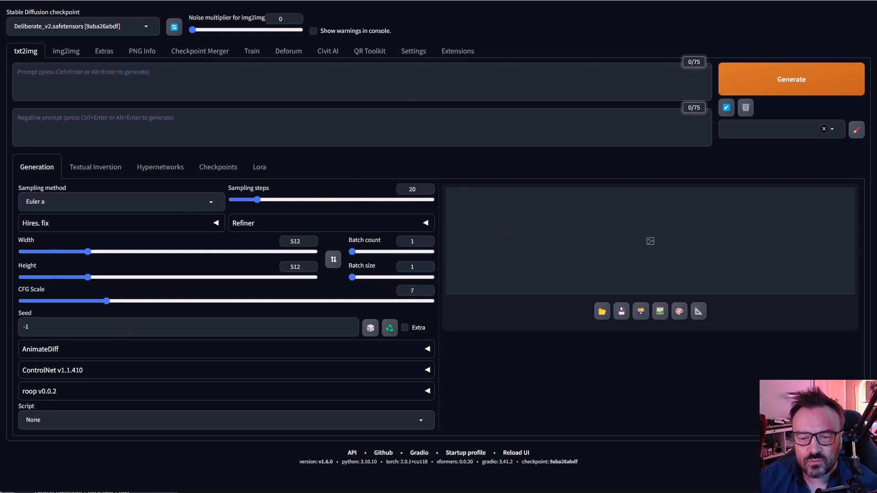
{"action": "mouse_move", "coordinate": [193, 81]}
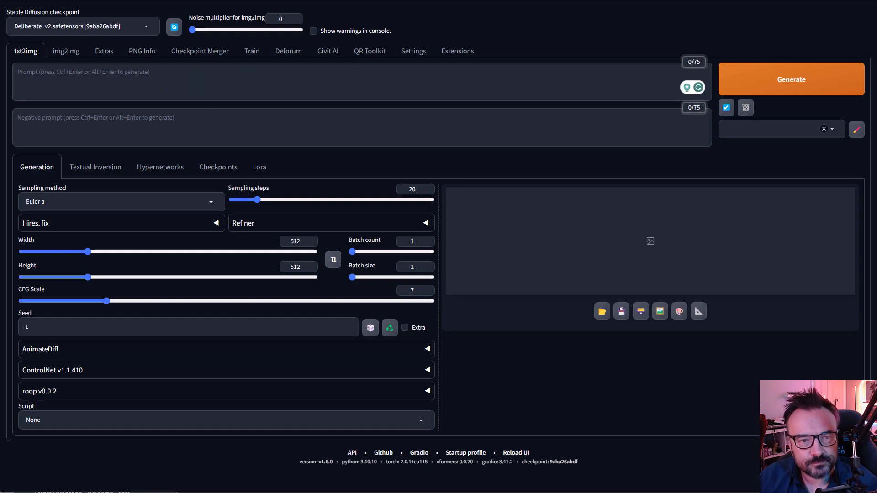
{"action": "type", "text": "hell, demons, dead souls, rocks, portal to hell.  twister trees, thorns, cracked ground, photorealistic, skulls, bones, fog, twisted twigs, creepy forest in the distance. dark, mystic , deep colors, hidden faces, surrealism"}
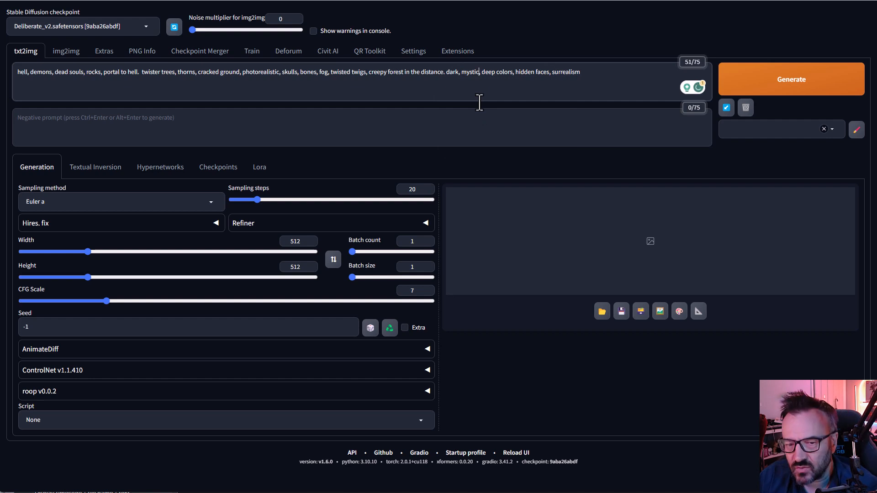
{"action": "type", "text": "n"}
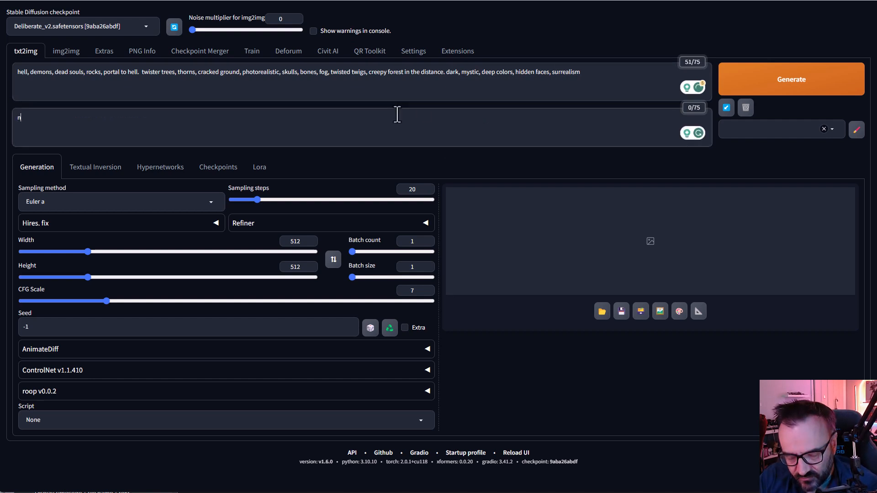
{"action": "type", "text": "sfw"}
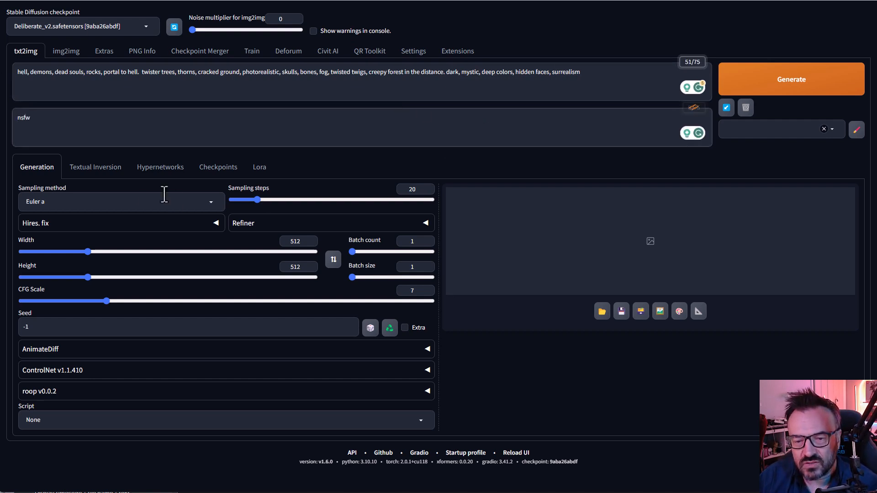
Choose DPM++ 2M Karras as the sampling method
{"action": "left_click", "coordinate": [121, 201]}
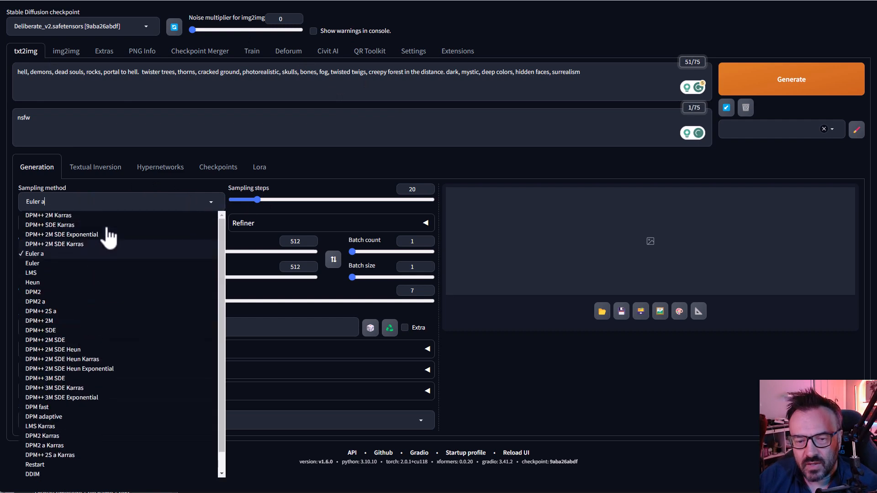
{"action": "left_click", "coordinate": [49, 215]}
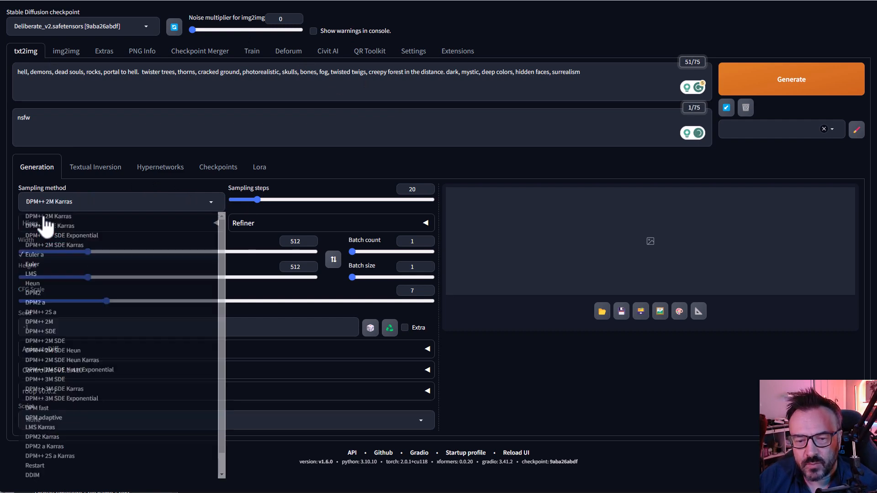
{"action": "left_click", "coordinate": [47, 216]}
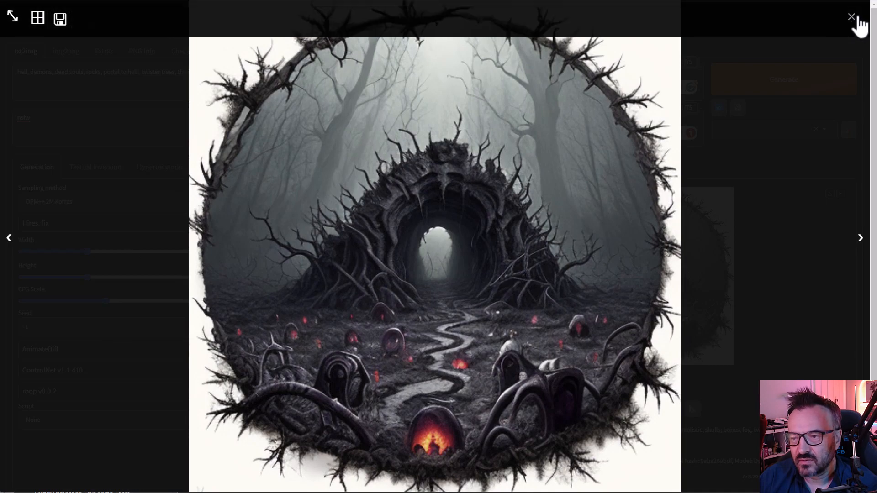
Close the enlarged image view and the VLC preview of the portrait clip
{"action": "left_click", "coordinate": [850, 17]}
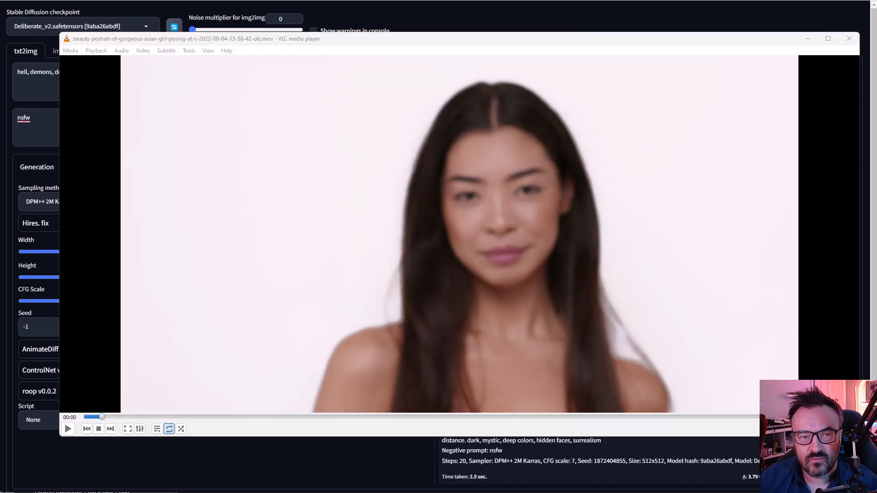
{"action": "left_click", "coordinate": [66, 429]}
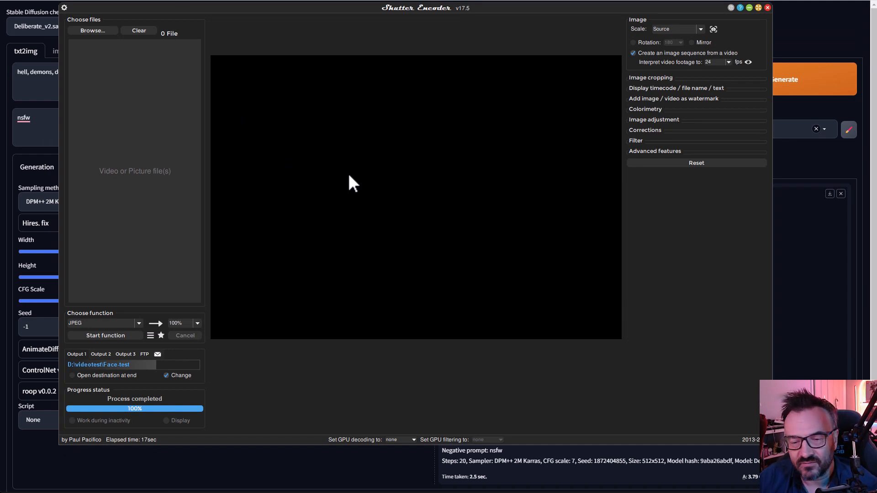
{"action": "mouse_move", "coordinate": [487, 29]}
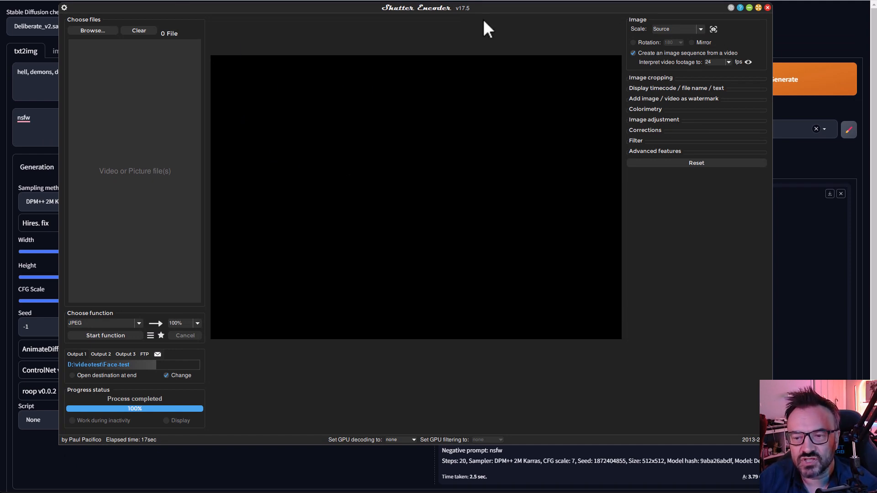
{"action": "mouse_move", "coordinate": [481, 44]}
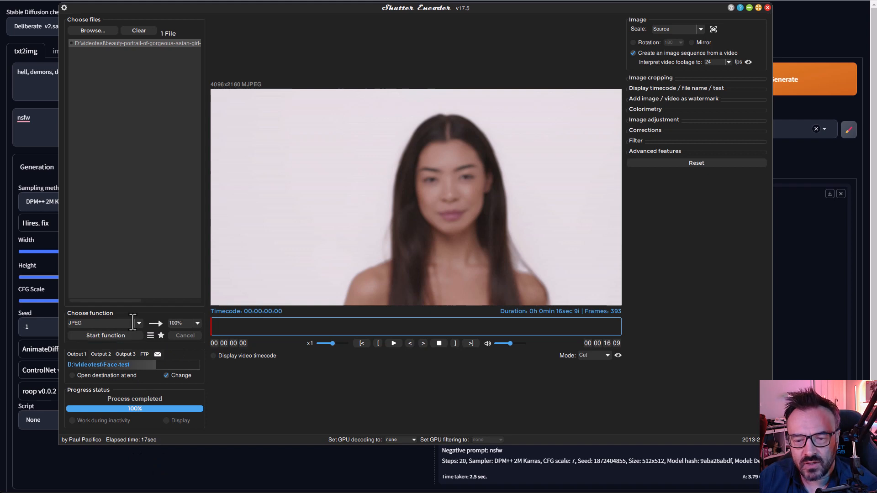
Set Shutter Encoder's output to a JPEG image sequence and check its 24 fps frame rate
{"action": "left_click", "coordinate": [137, 323]}
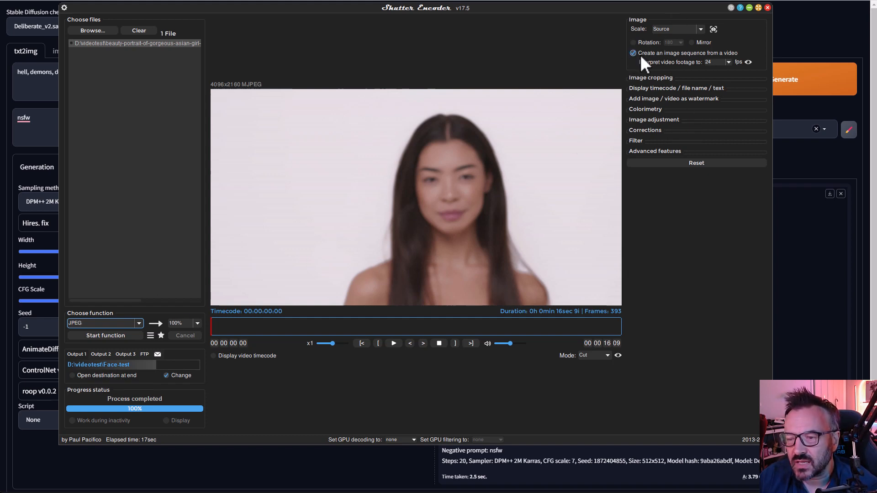
{"action": "mouse_move", "coordinate": [741, 66]}
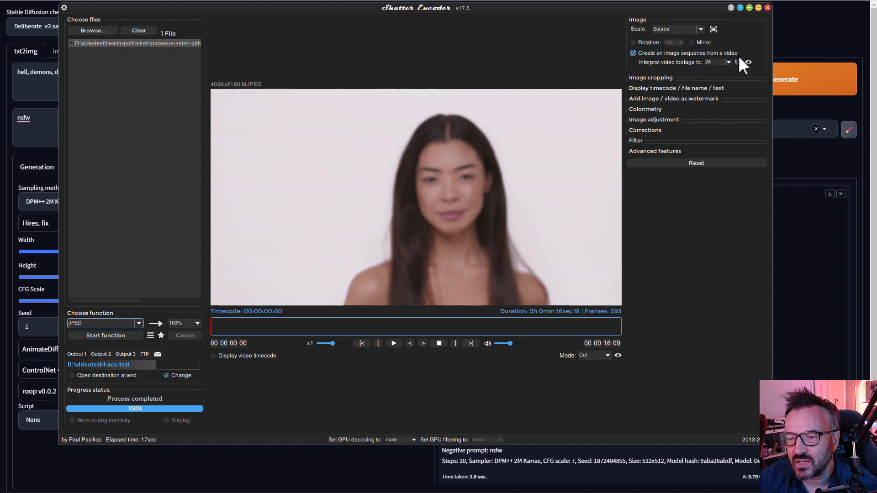
{"action": "mouse_move", "coordinate": [733, 78]}
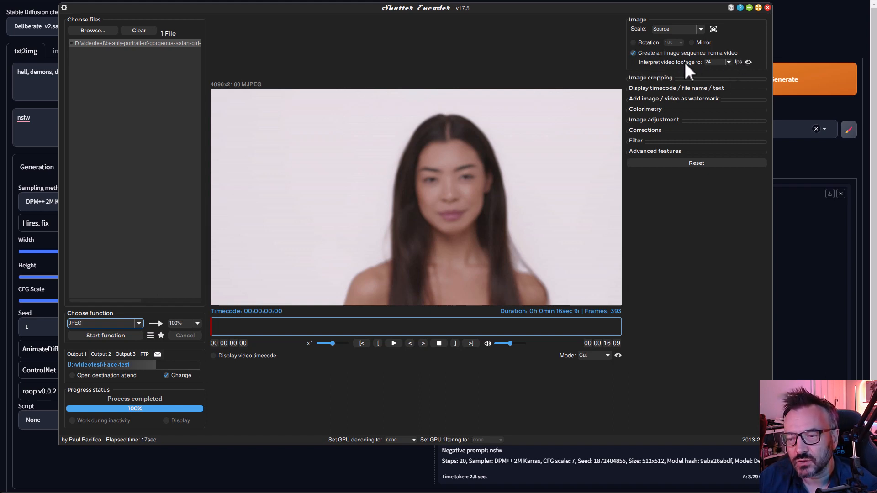
{"action": "left_click", "coordinate": [707, 62]}
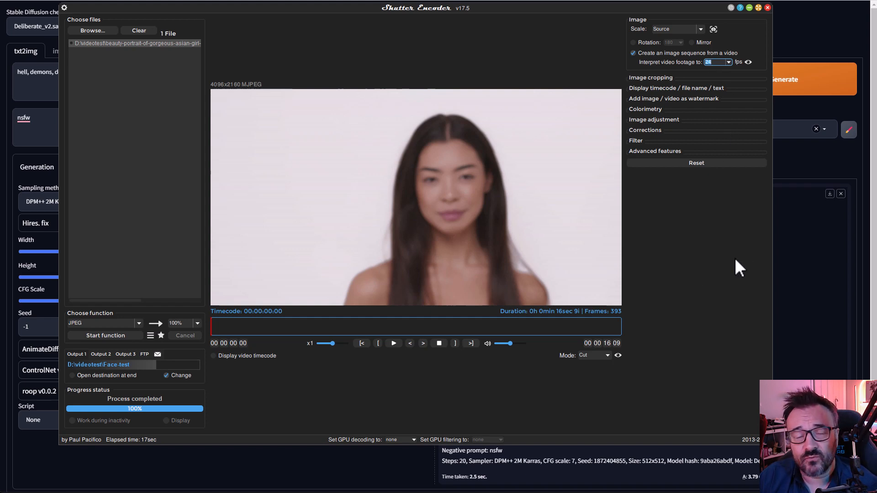
{"action": "mouse_move", "coordinate": [710, 273]}
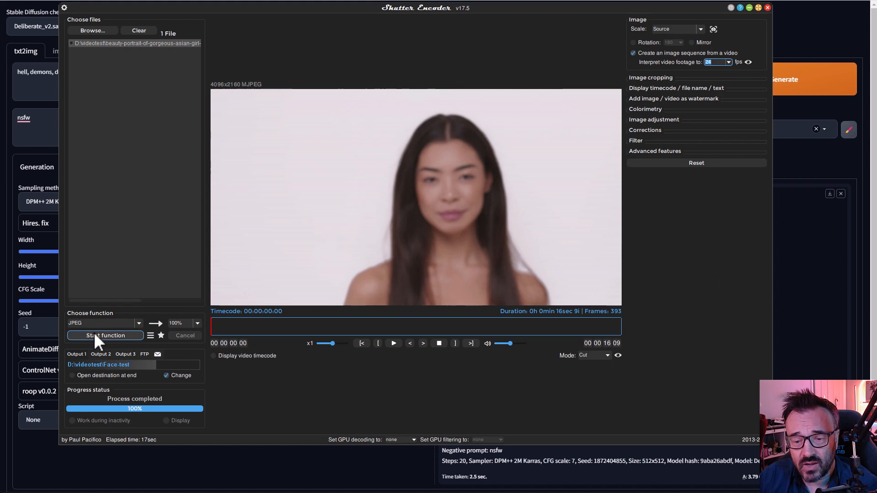
{"action": "mouse_move", "coordinate": [111, 308]}
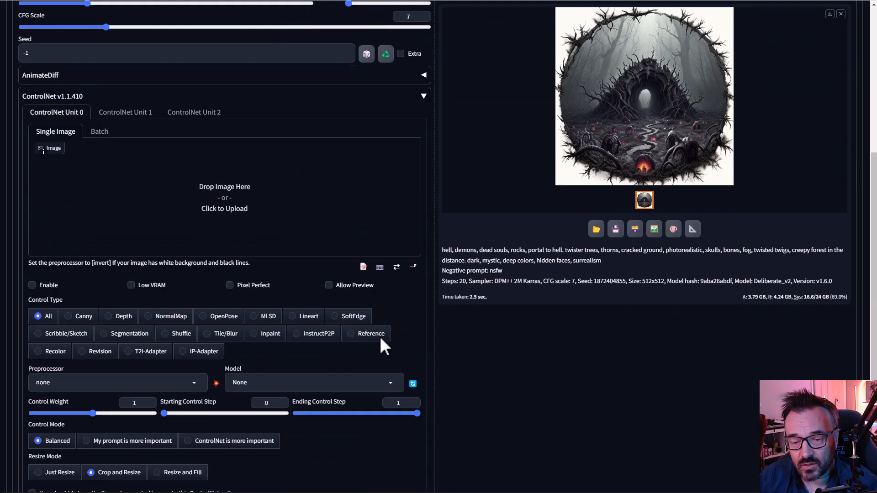
Place a portrait frame of the woman into ControlNet Unit 0's image slot
{"action": "scroll", "scroll_direction": "down", "scroll_amount": 3}
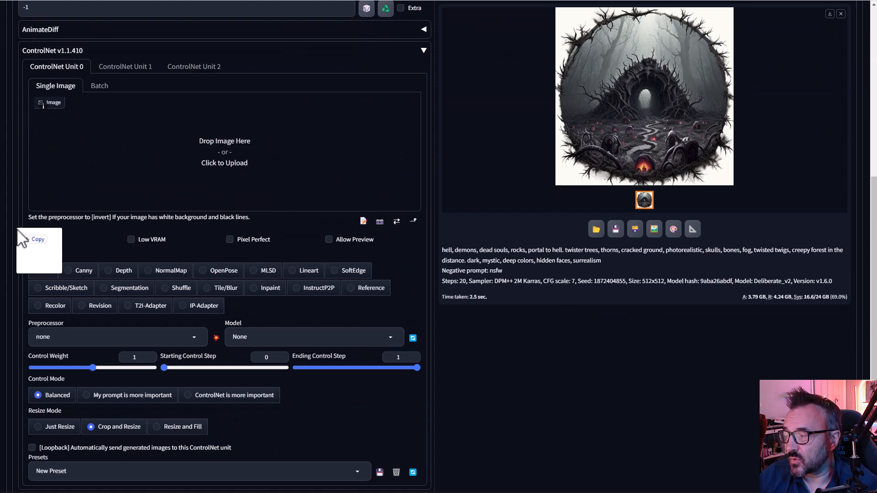
{"action": "left_click", "coordinate": [225, 152]}
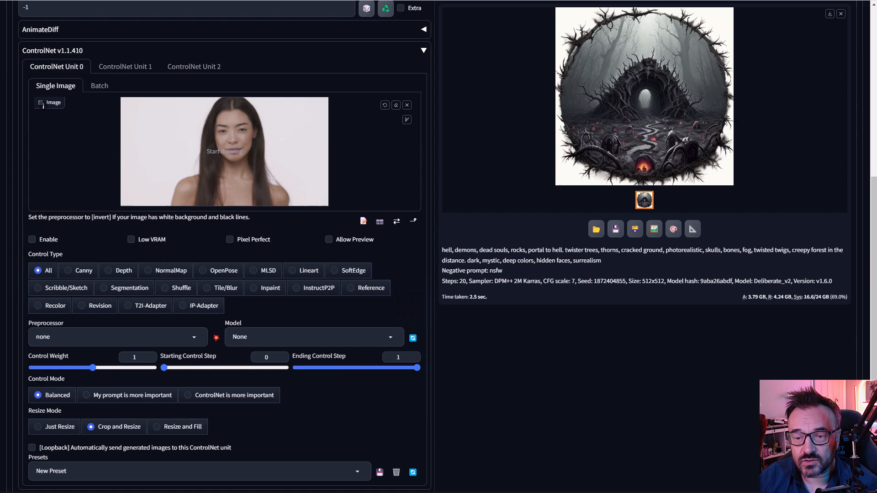
{"action": "mouse_move", "coordinate": [350, 173]}
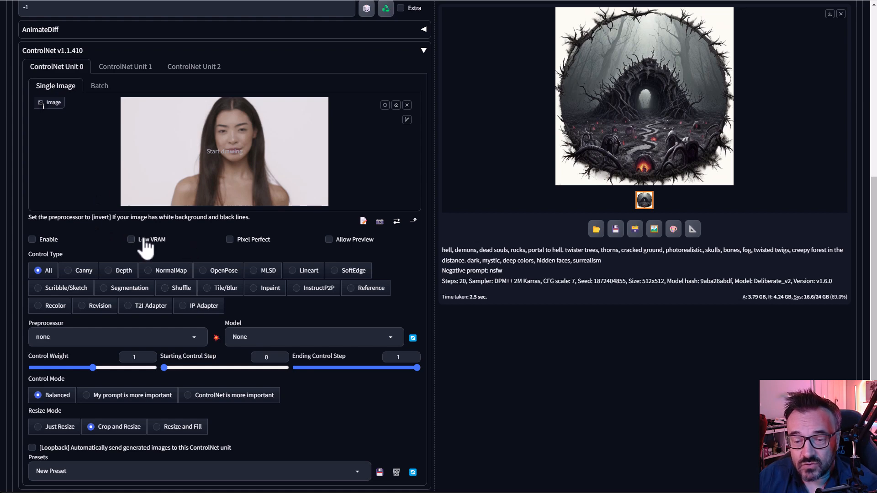
{"action": "mouse_move", "coordinate": [201, 345]}
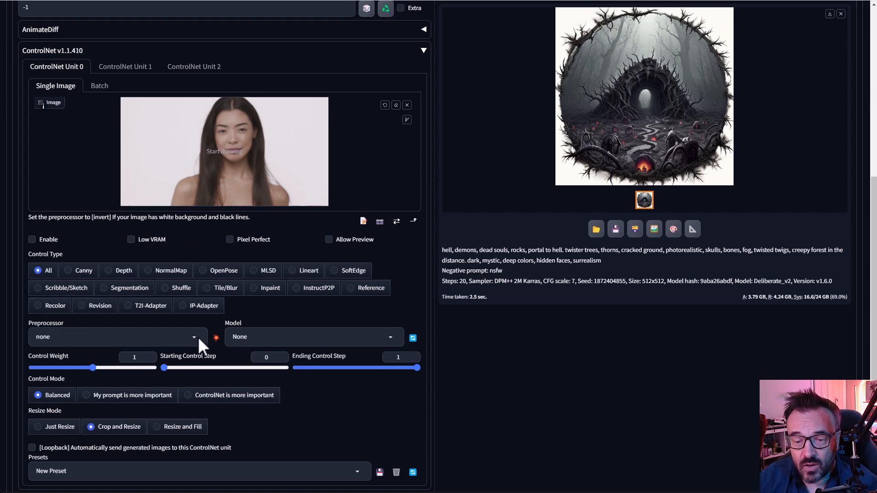
Select the threshold preprocessor, set binarization threshold to 111, and enable the unit with Pixel Perfect
{"action": "left_click", "coordinate": [116, 337]}
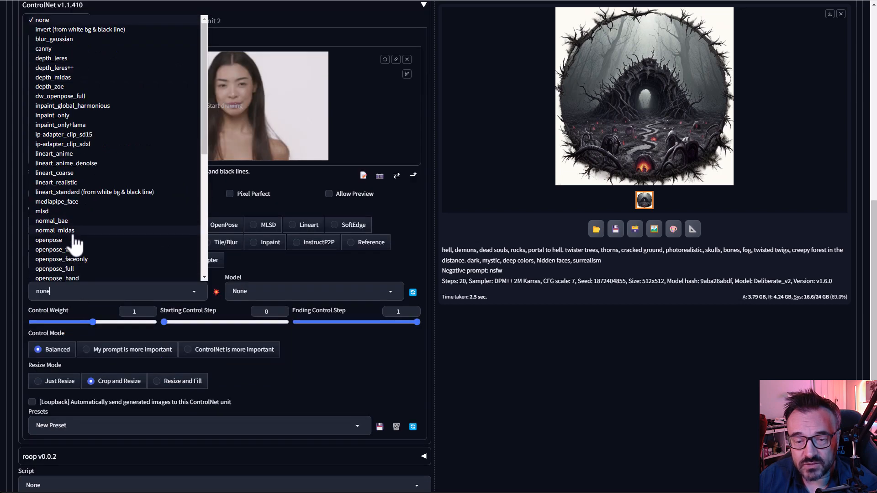
{"action": "scroll", "scroll_direction": "down", "scroll_amount": 3}
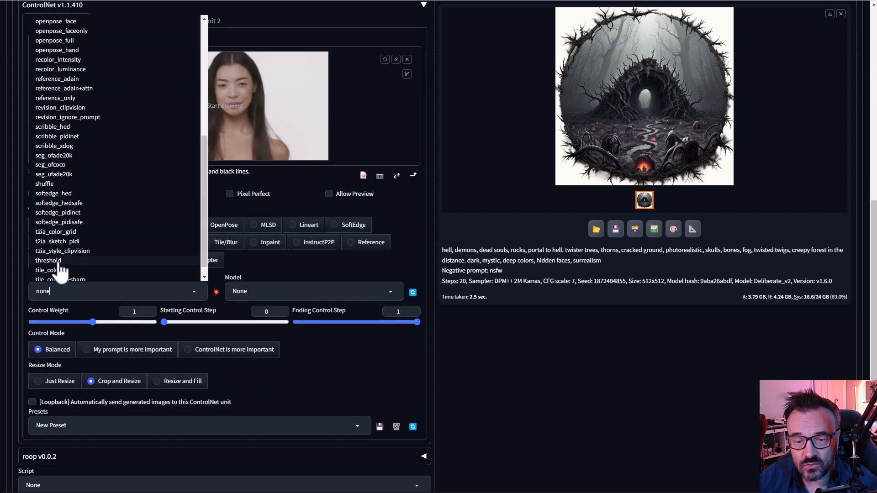
{"action": "left_click", "coordinate": [47, 260]}
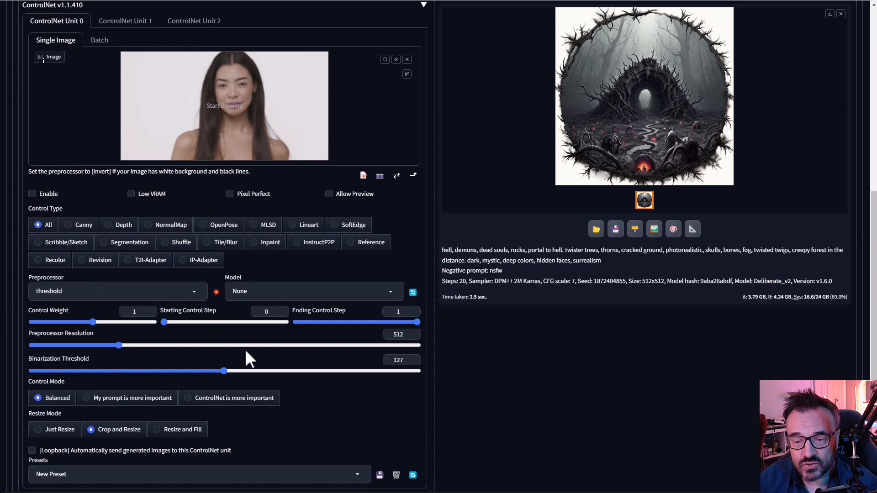
{"action": "left_click_drag", "start_coordinate": [223, 371], "coordinate": [195, 371]}
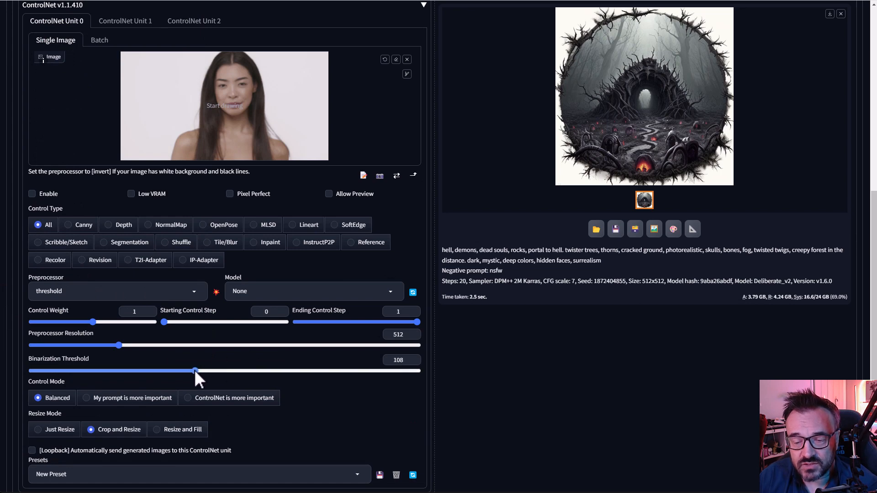
{"action": "left_click_drag", "start_coordinate": [194, 371], "coordinate": [198, 371]}
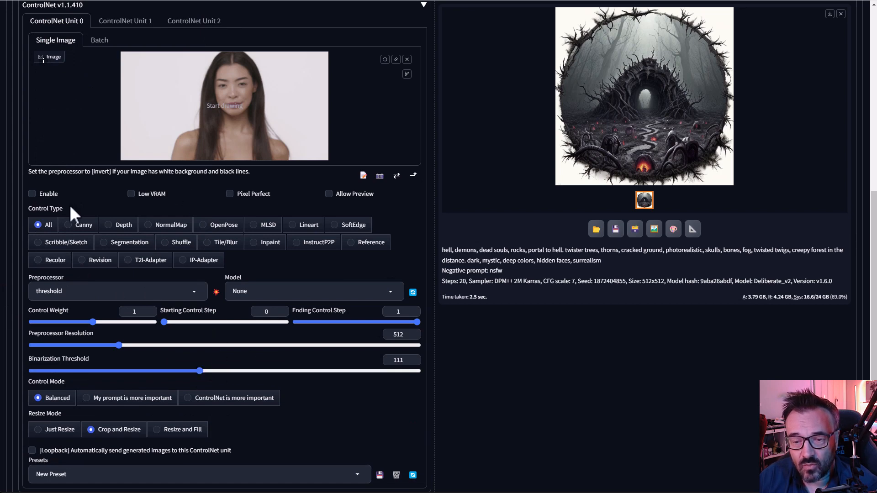
{"action": "left_click", "coordinate": [31, 195]}
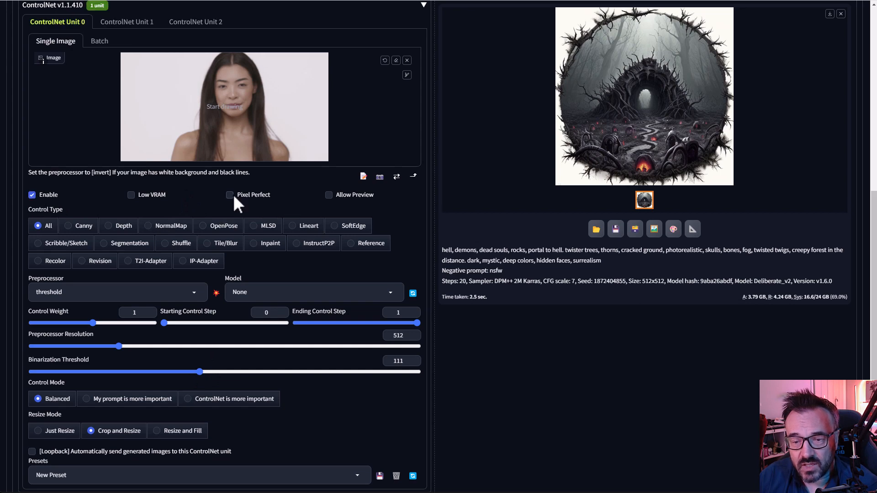
{"action": "left_click", "coordinate": [229, 195]}
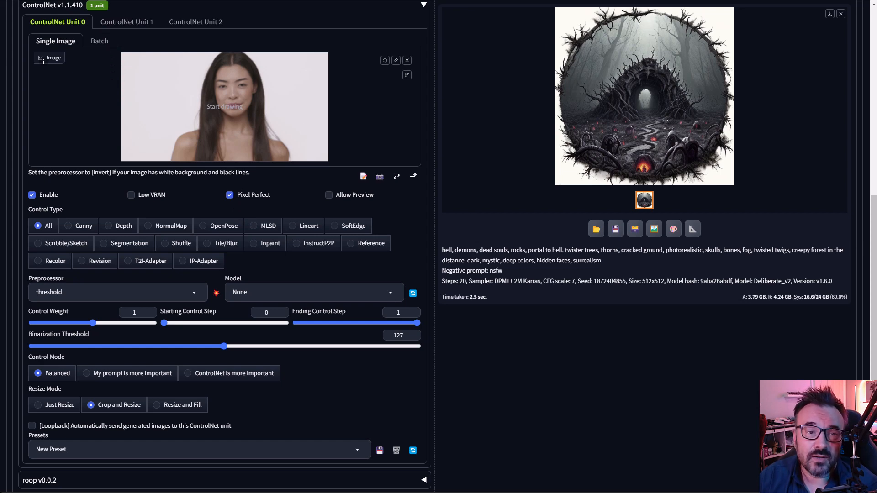
{"action": "mouse_move", "coordinate": [328, 194]}
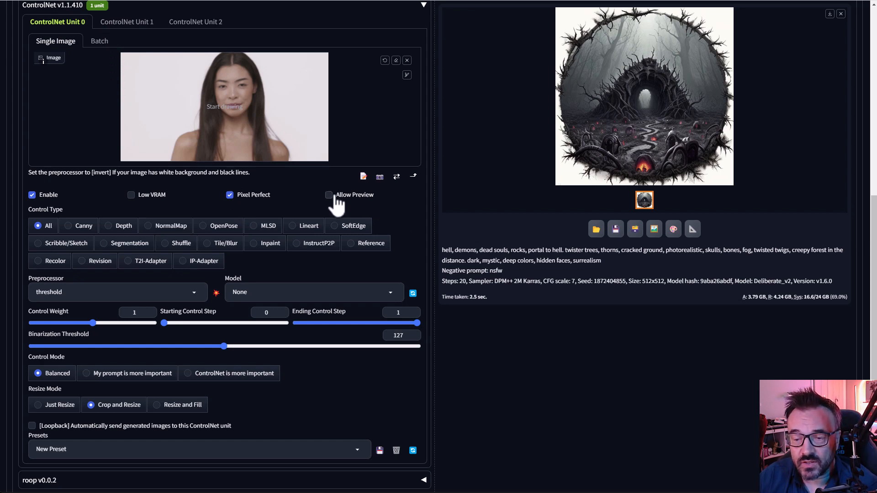
Turn on the preprocessor preview, lower the binarization threshold to 101 and refresh the black-and-white portrait preview
{"action": "left_click", "coordinate": [328, 195]}
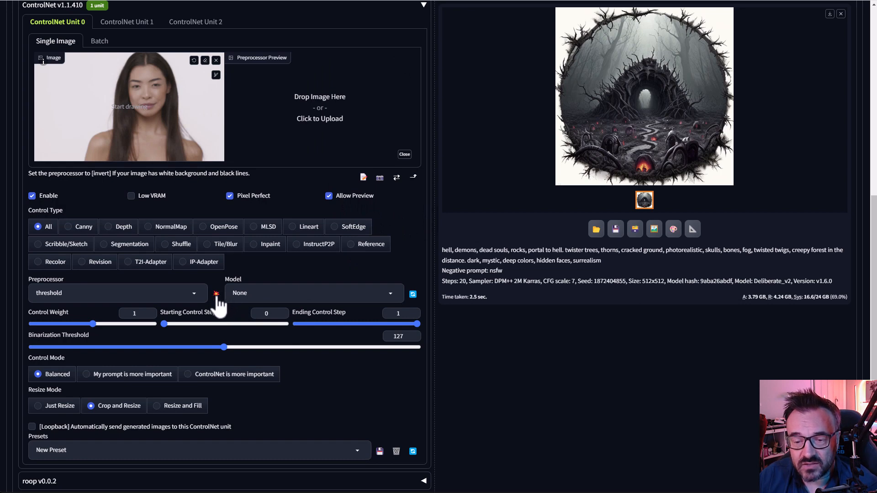
{"action": "left_click", "coordinate": [215, 294]}
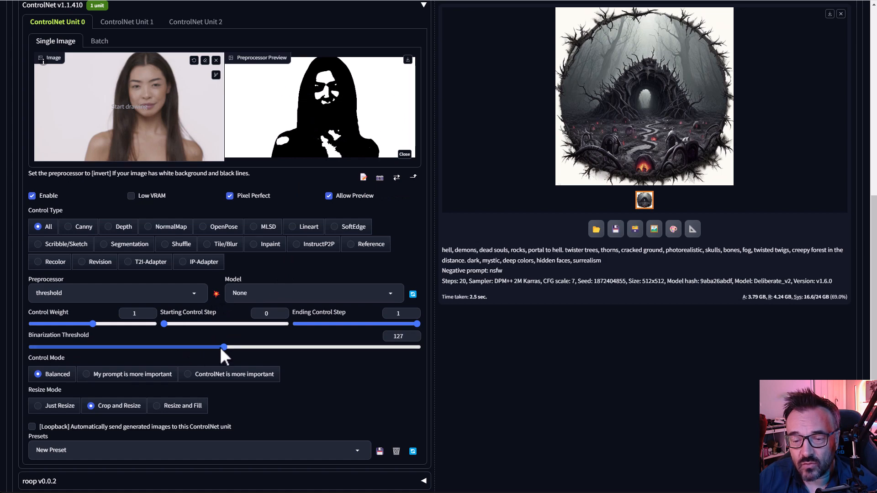
{"action": "left_click_drag", "start_coordinate": [224, 348], "coordinate": [187, 347]}
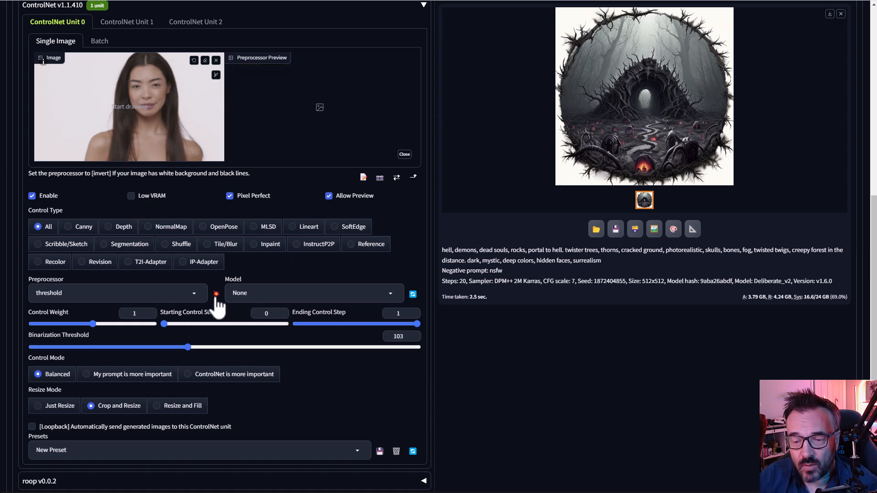
{"action": "left_click", "coordinate": [216, 293]}
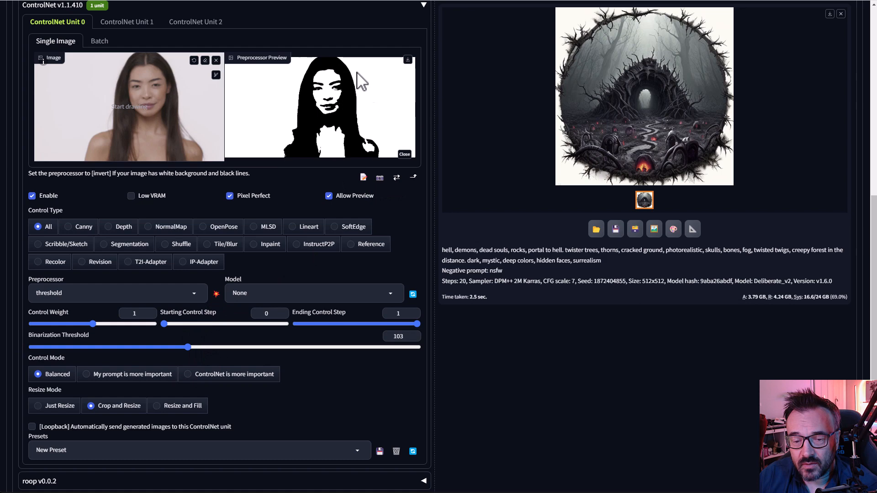
{"action": "mouse_move", "coordinate": [344, 139]}
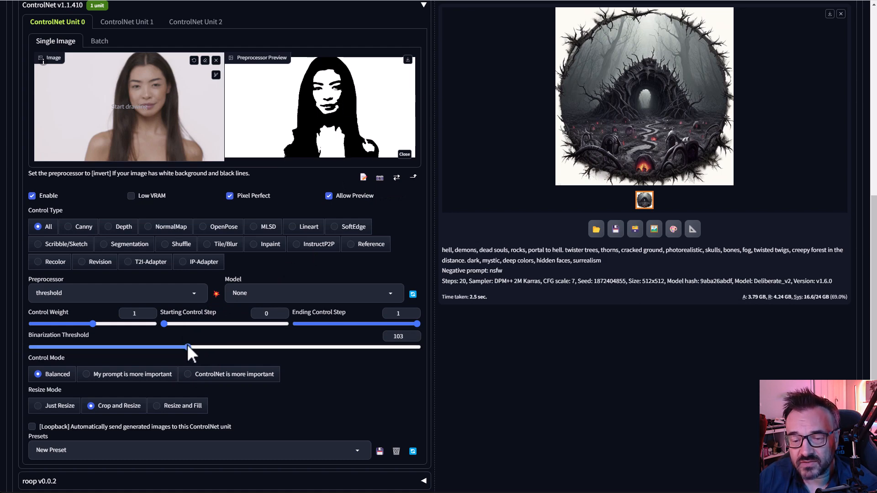
{"action": "left_click_drag", "start_coordinate": [187, 347], "coordinate": [185, 347]}
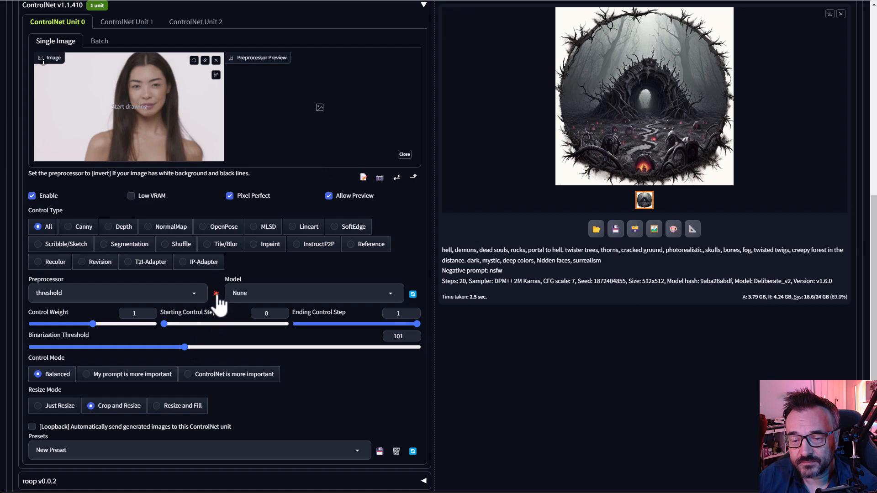
{"action": "left_click", "coordinate": [215, 294]}
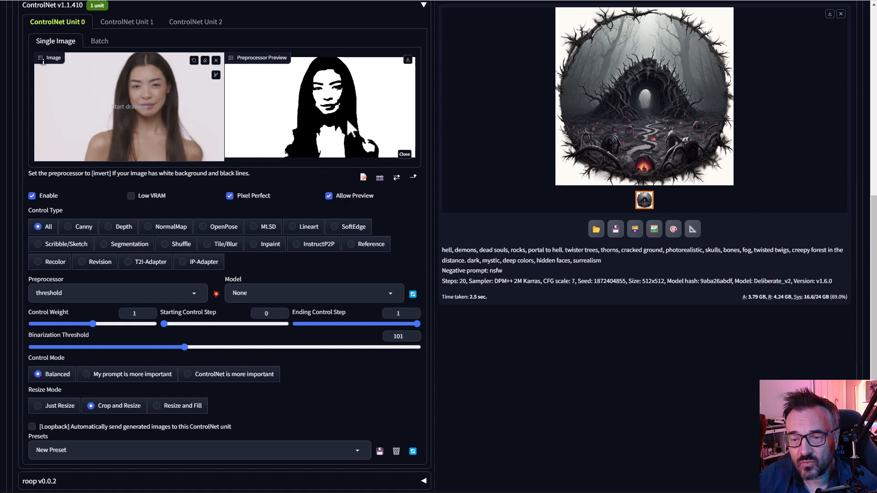
{"action": "mouse_move", "coordinate": [364, 116]}
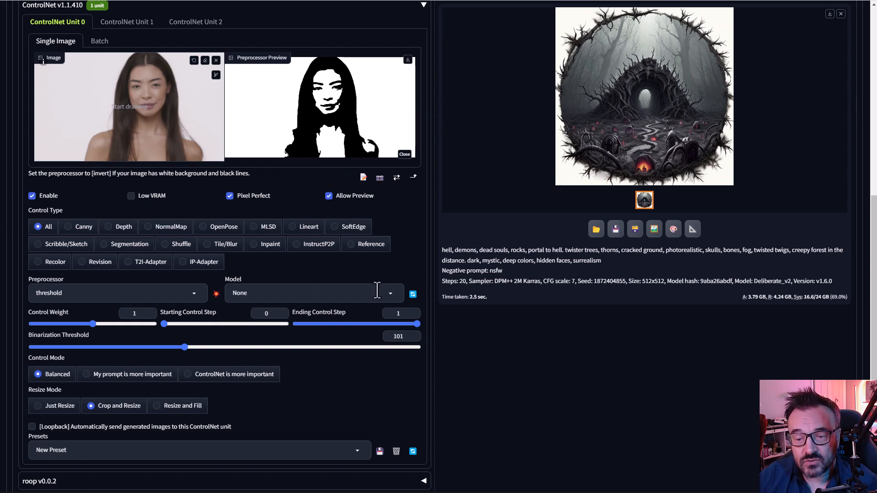
Choose the control_v1p_sd15_qrcode_monster model at weight 1.4 with ControlNet prioritised over the prompt
{"action": "left_click", "coordinate": [313, 292]}
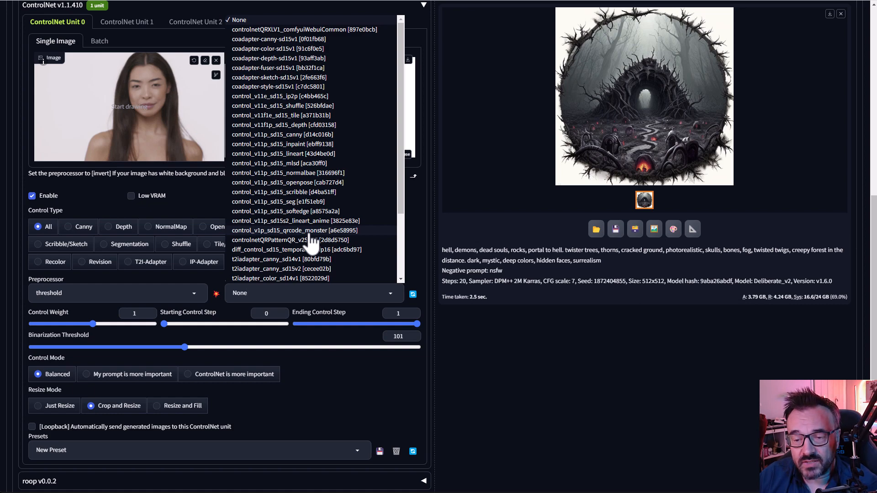
{"action": "left_click", "coordinate": [286, 231]}
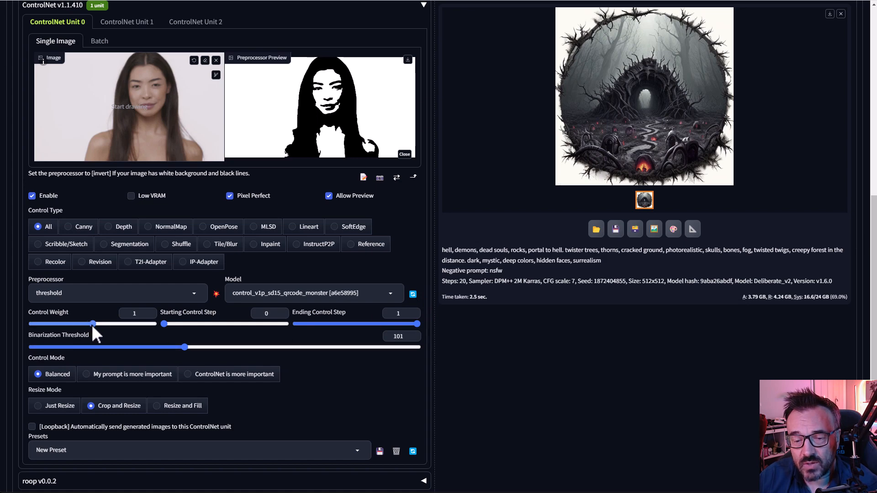
{"action": "left_click_drag", "start_coordinate": [93, 323], "coordinate": [115, 324]}
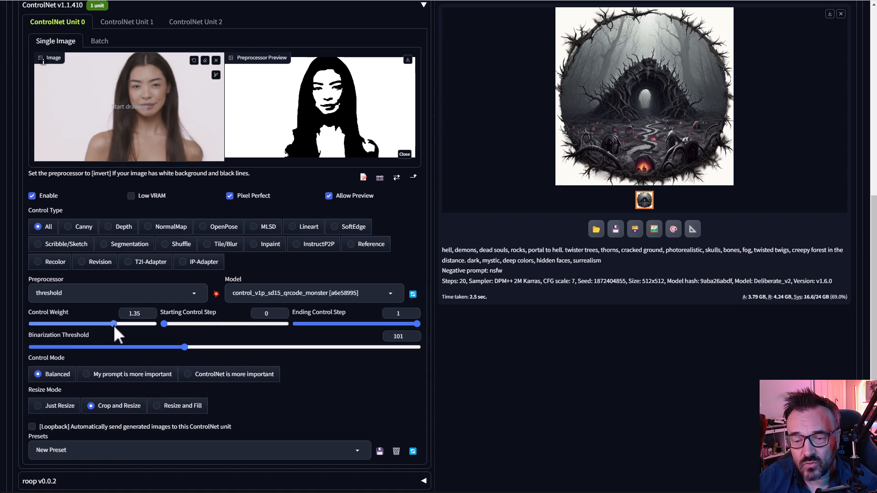
{"action": "left_click_drag", "start_coordinate": [114, 324], "coordinate": [118, 323]}
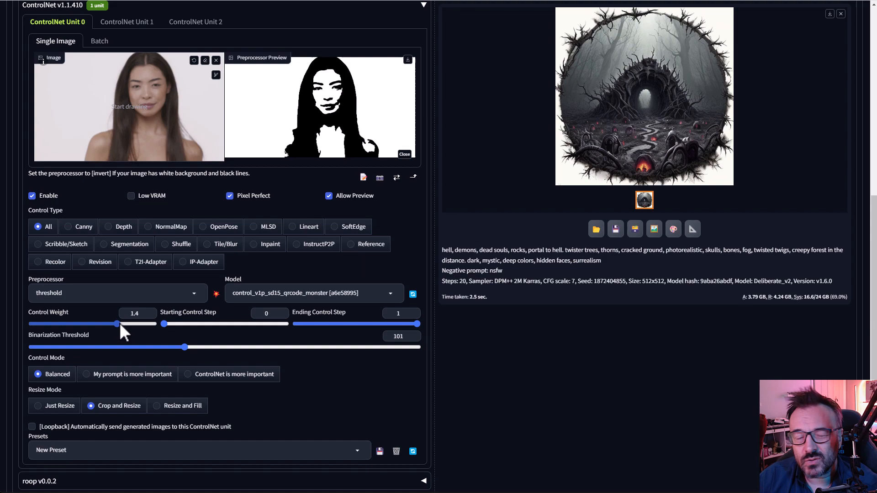
{"action": "left_click", "coordinate": [189, 373]}
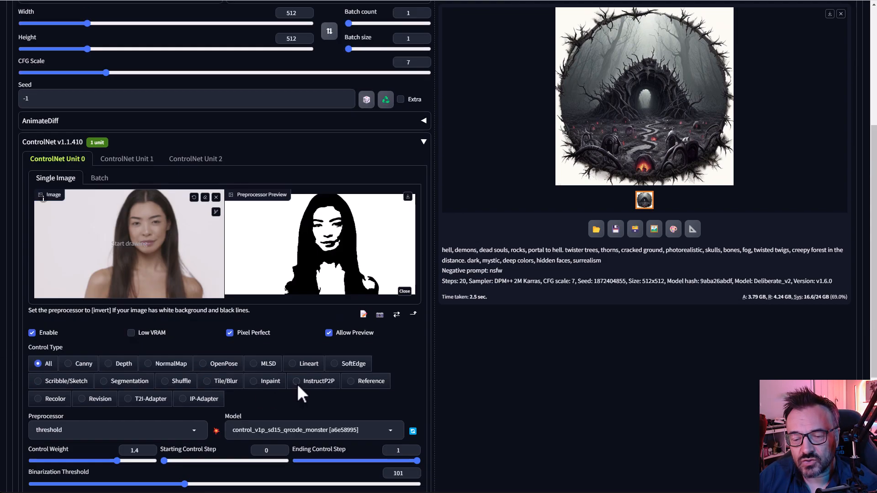
Use 35 sampling steps, width 1480, height 1024 and CFG scale 5.5
{"action": "scroll", "scroll_direction": "up", "scroll_amount": 3}
{"action": "type", "text": "3"}
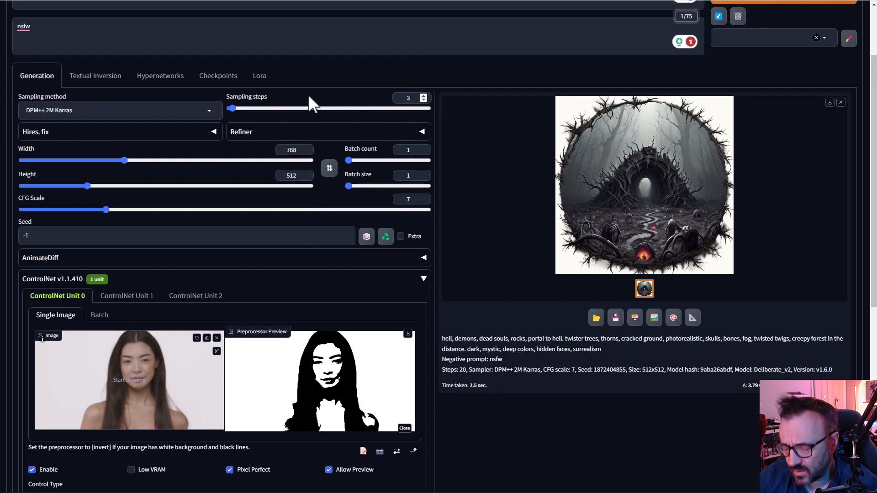
{"action": "left_click_drag", "start_coordinate": [232, 109], "coordinate": [273, 109]}
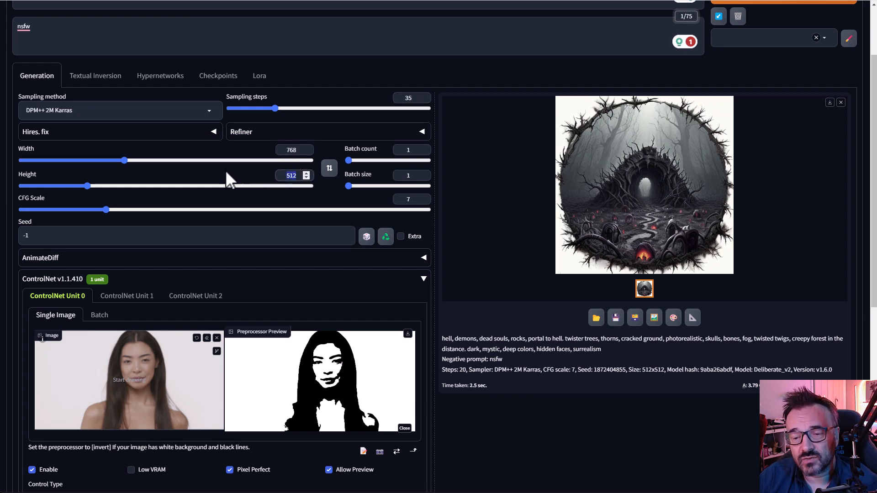
{"action": "left_click_drag", "start_coordinate": [72, 185], "coordinate": [161, 186]}
{"action": "type", "text": "14"}
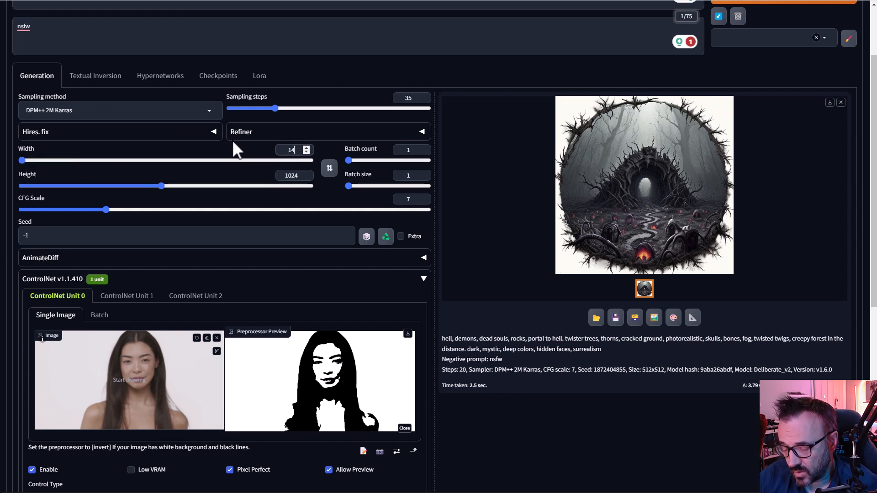
{"action": "left_click_drag", "start_coordinate": [21, 159], "coordinate": [226, 160]}
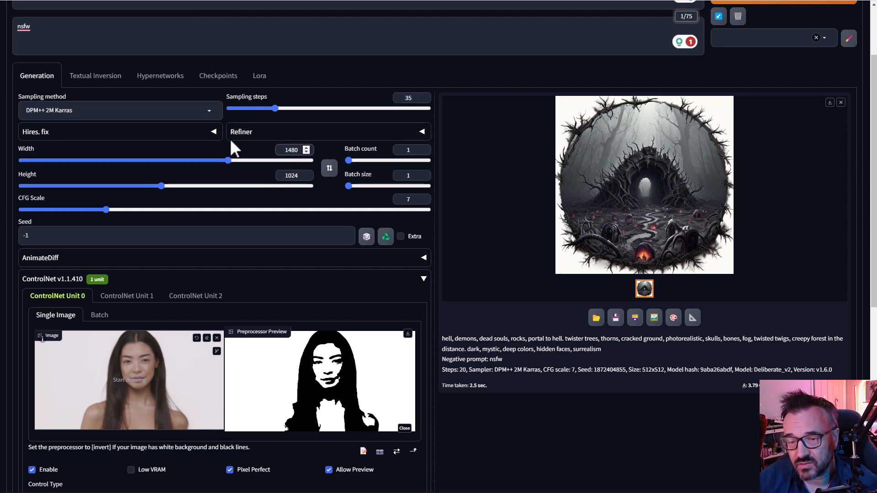
{"action": "mouse_move", "coordinate": [240, 155]}
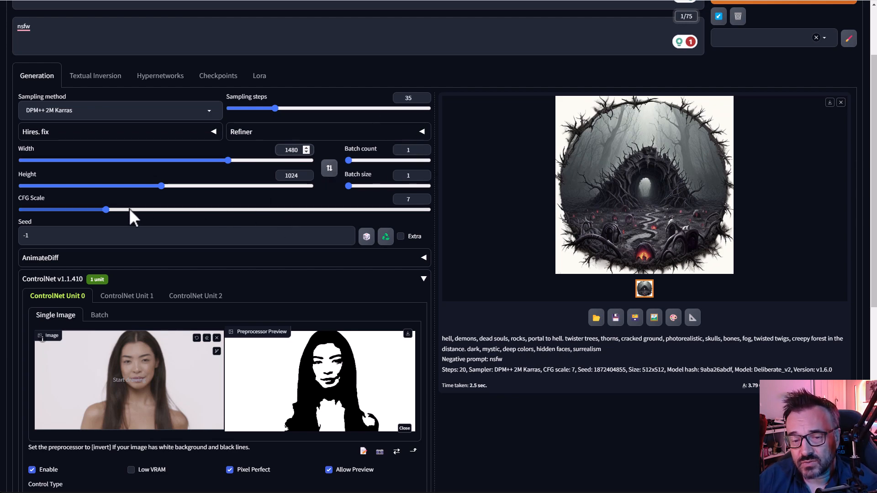
{"action": "left_click_drag", "start_coordinate": [106, 210], "coordinate": [78, 210]}
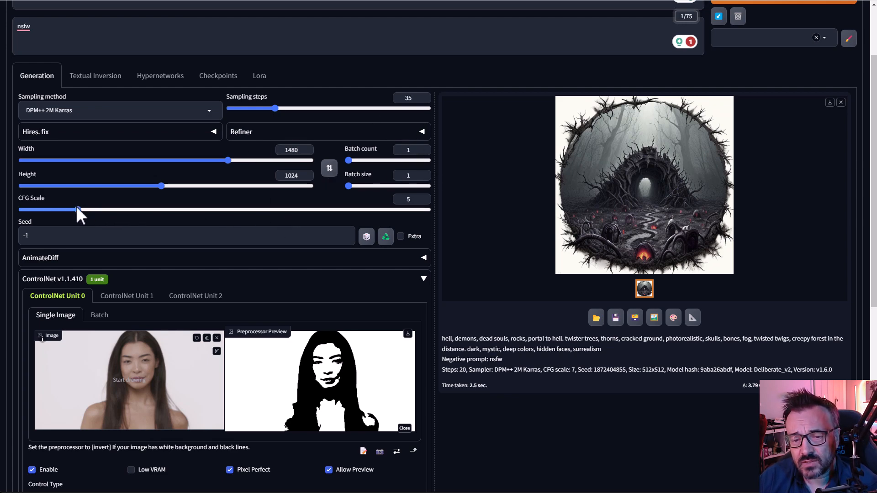
{"action": "left_click_drag", "start_coordinate": [78, 210], "coordinate": [87, 210]}
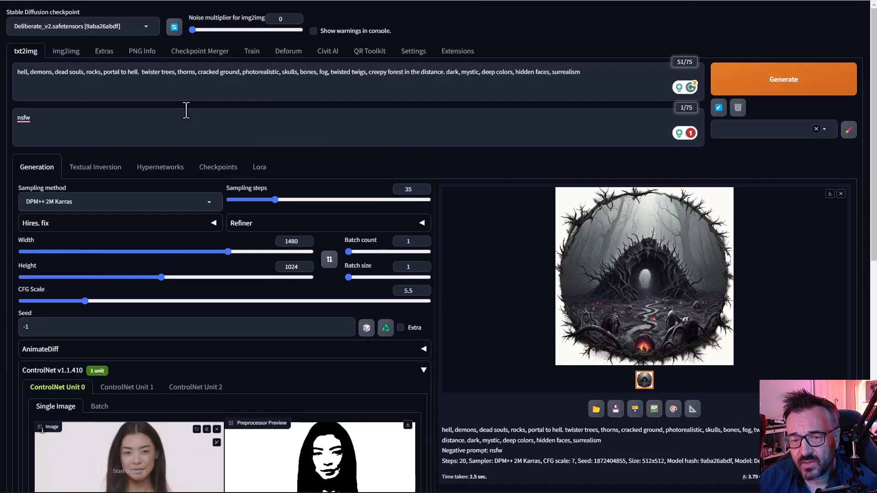
Generate the twisted-tree arch image and enlarge it for inspection
{"action": "scroll", "scroll_direction": "down", "scroll_amount": 3}
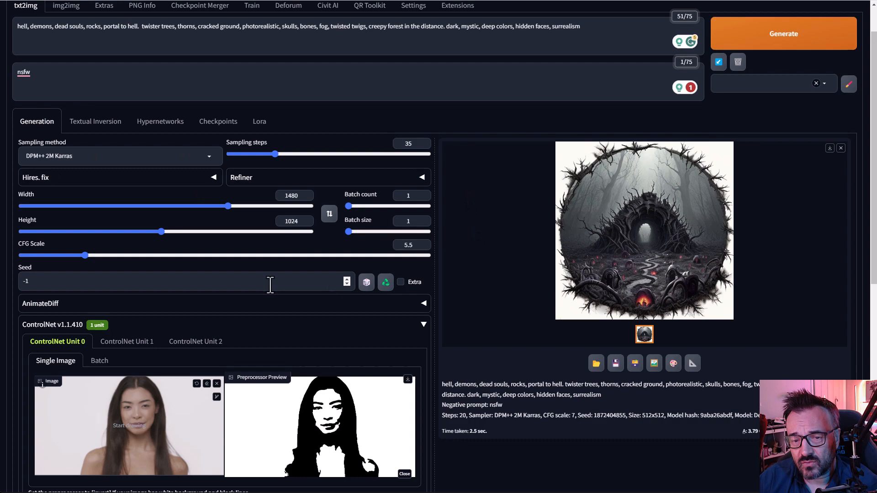
{"action": "scroll", "scroll_direction": "down", "scroll_amount": 3}
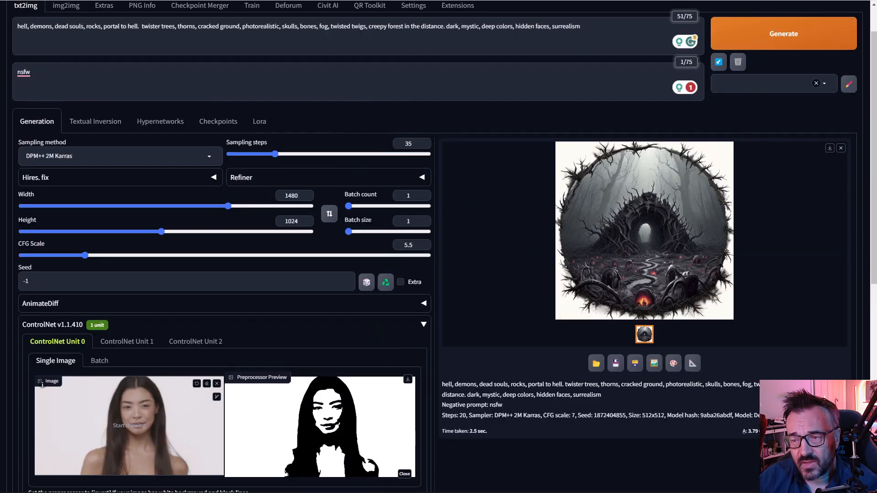
{"action": "left_click", "coordinate": [783, 33]}
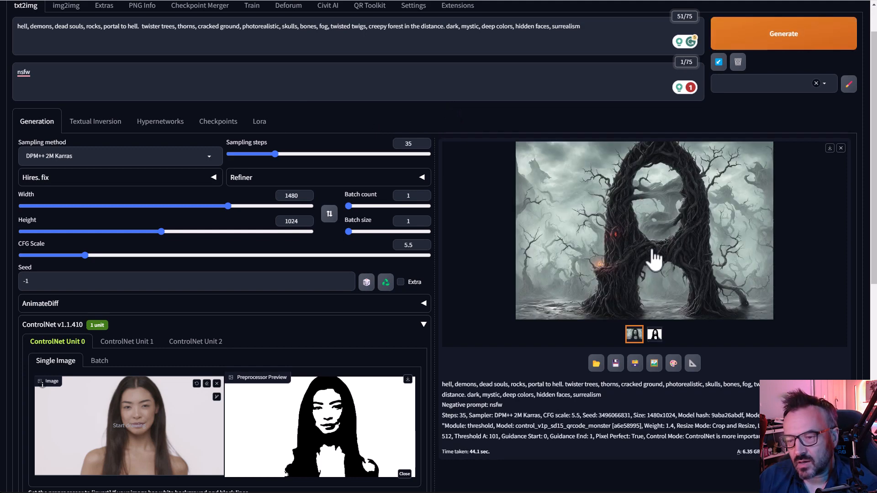
{"action": "mouse_move", "coordinate": [574, 327]}
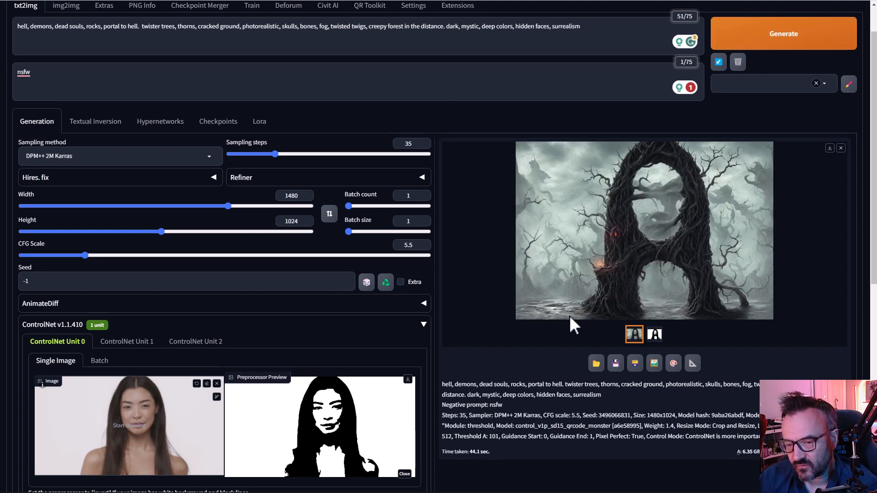
{"action": "mouse_move", "coordinate": [504, 350]}
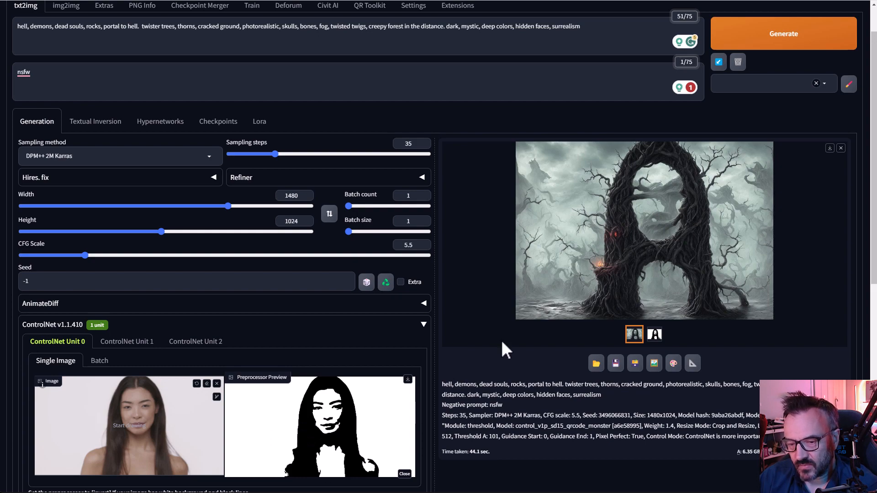
{"action": "left_click", "coordinate": [643, 230]}
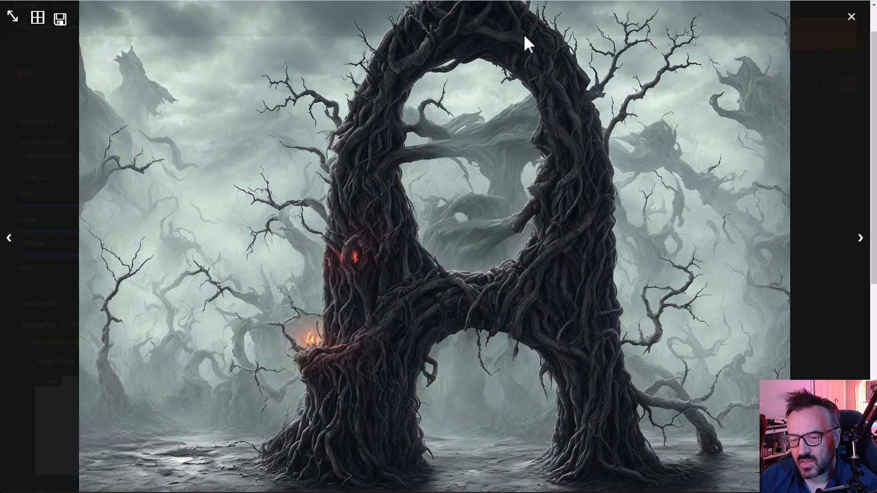
{"action": "mouse_move", "coordinate": [179, 29]}
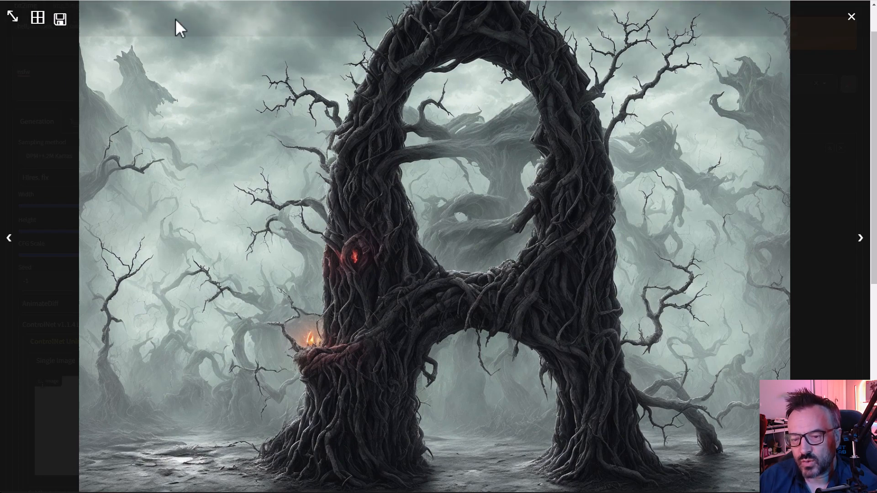
{"action": "left_click", "coordinate": [851, 17]}
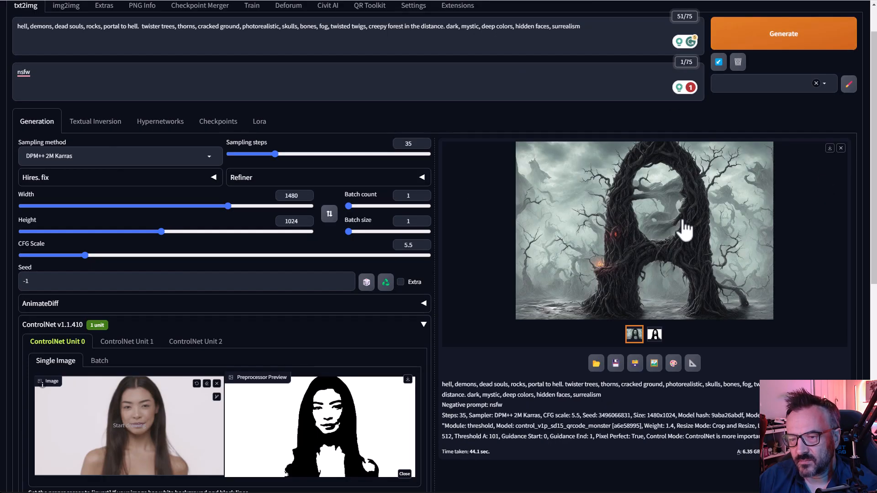
{"action": "mouse_move", "coordinate": [743, 221]}
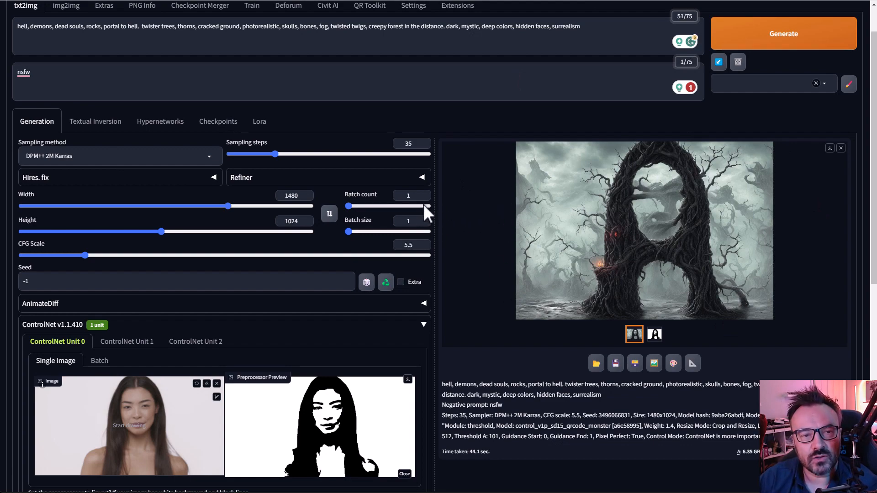
{"action": "scroll", "scroll_direction": "down", "scroll_amount": 3}
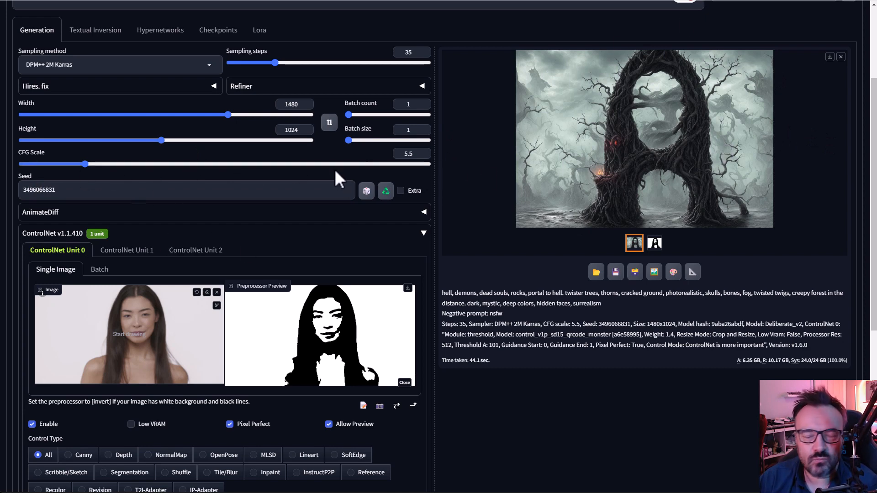
{"action": "mouse_move", "coordinate": [276, 374]}
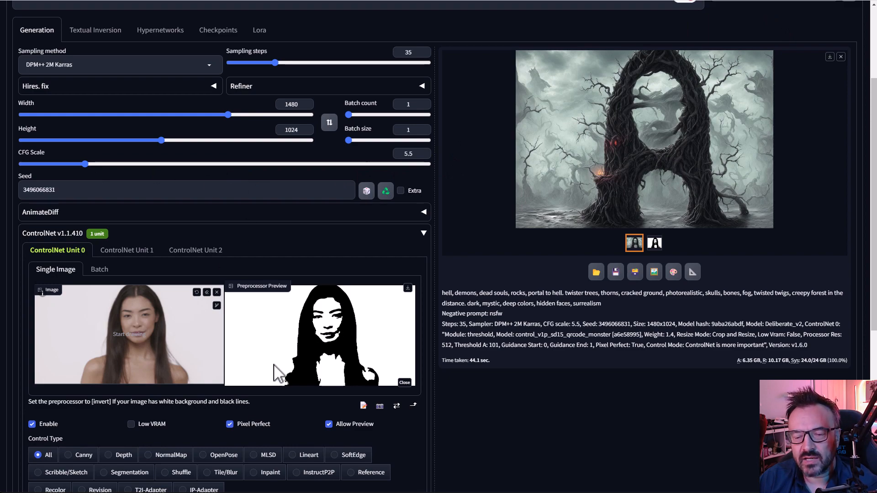
{"action": "scroll", "scroll_direction": "down", "scroll_amount": 3}
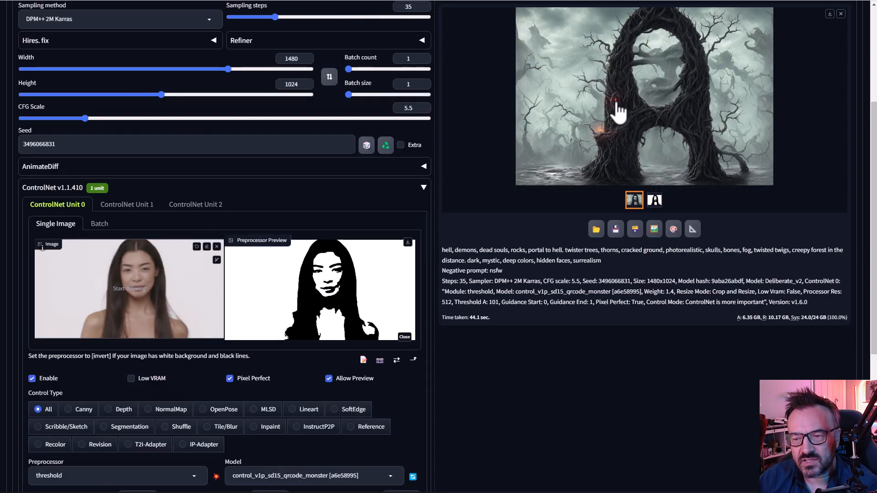
{"action": "mouse_move", "coordinate": [606, 145]}
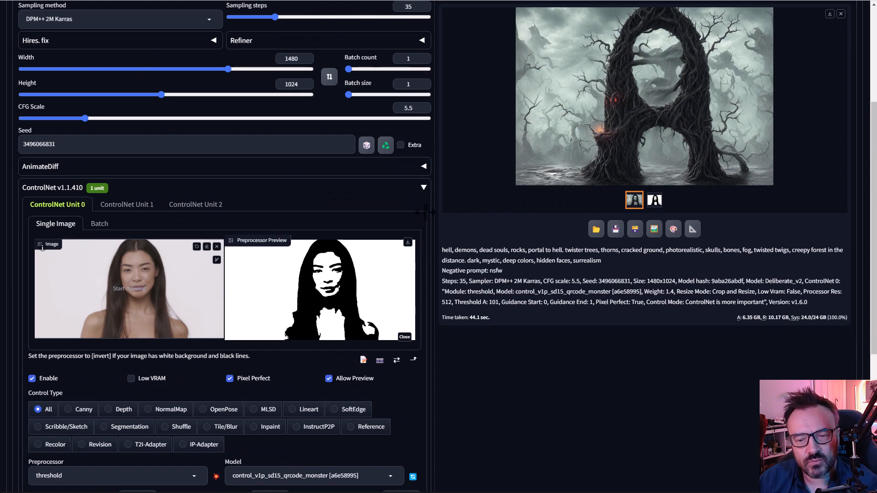
{"action": "mouse_move", "coordinate": [99, 224]}
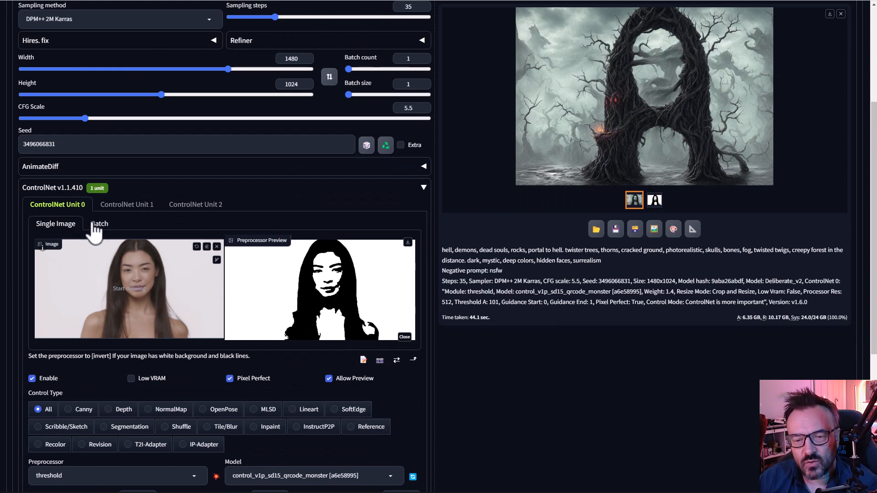
Switch ControlNet Unit 0 to Batch mode for the Face-test frame folder
{"action": "left_click", "coordinate": [99, 223]}
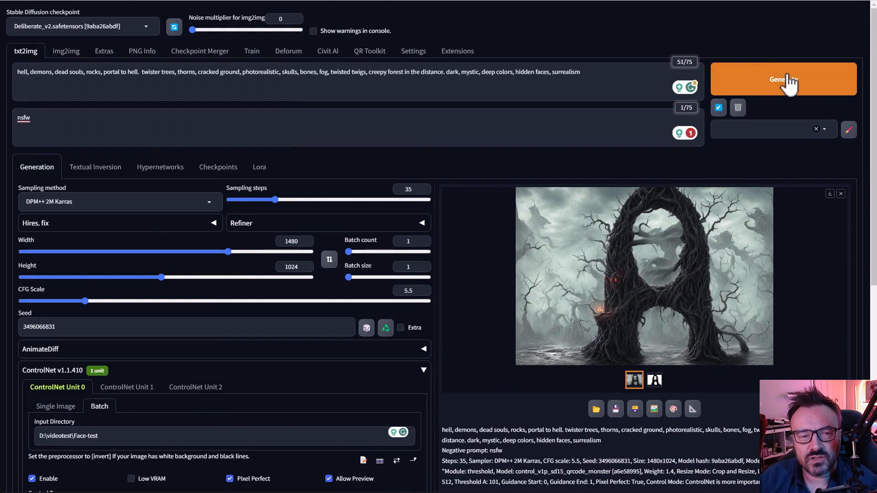
{"action": "mouse_move", "coordinate": [347, 249]}
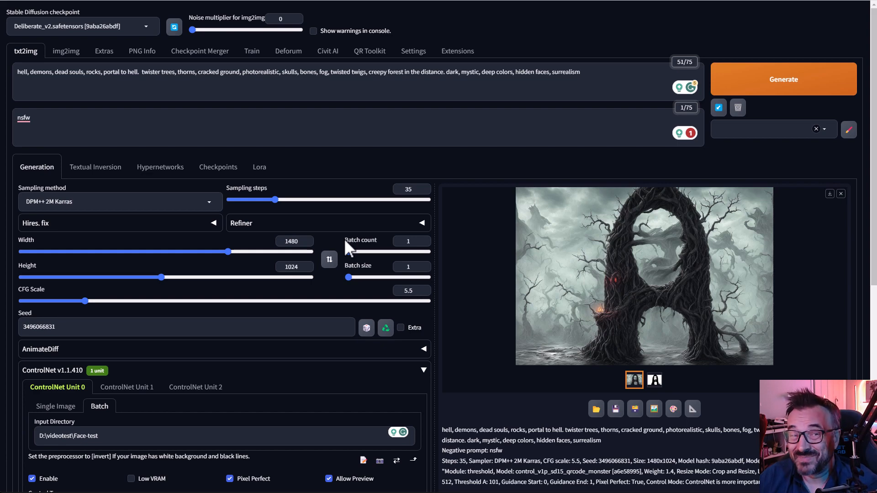
{"action": "mouse_move", "coordinate": [348, 252]}
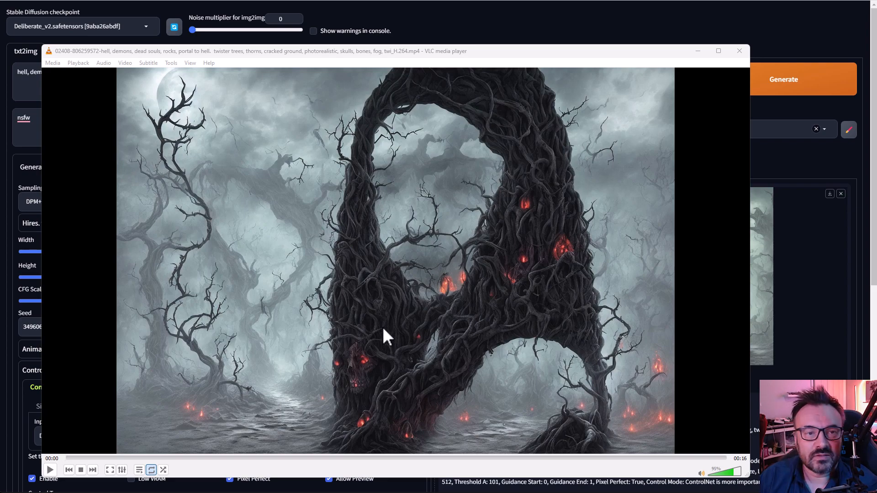
Play the tree-arch animation and pause it around the 6-second mark
{"action": "left_click", "coordinate": [49, 469]}
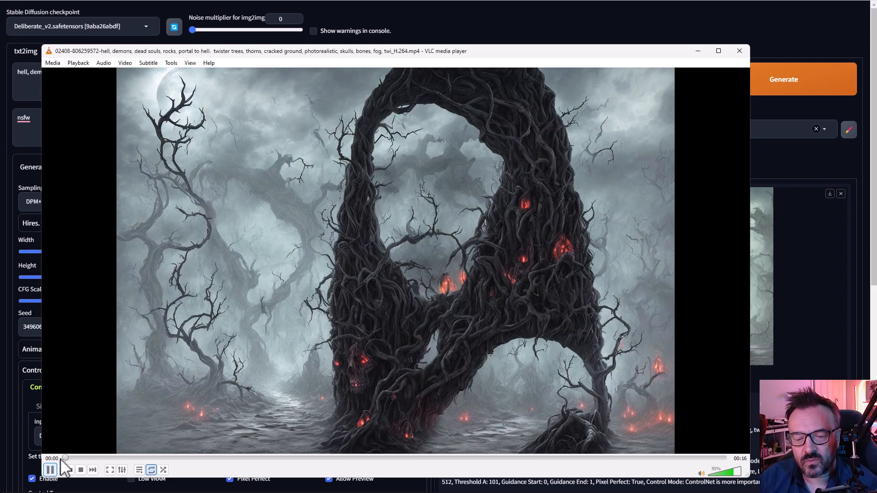
{"action": "left_click", "coordinate": [50, 470]}
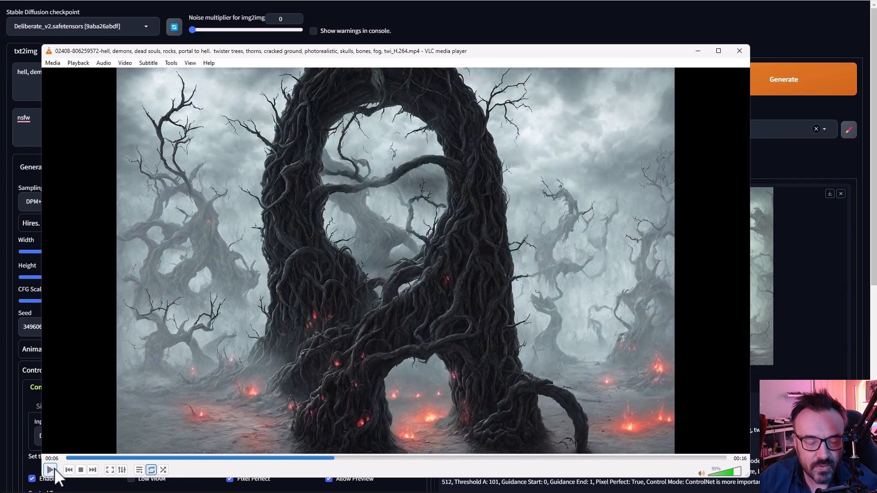
{"action": "left_click", "coordinate": [50, 470]}
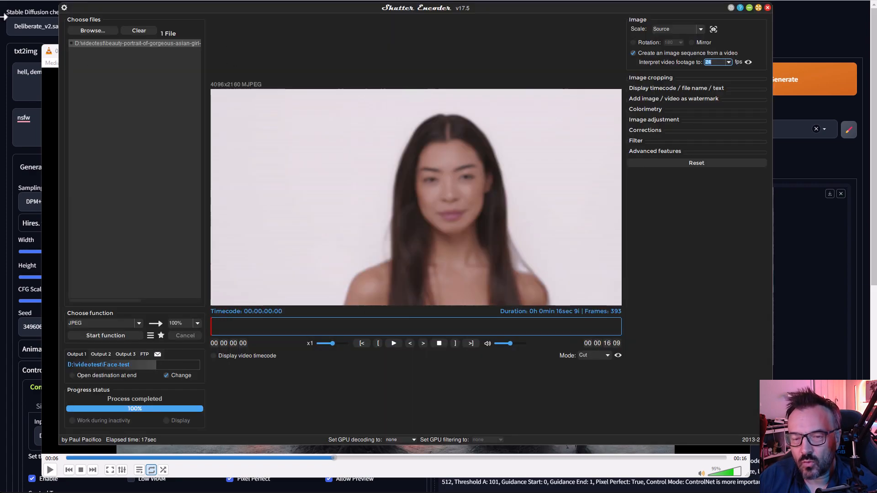
{"action": "mouse_move", "coordinate": [303, 56]}
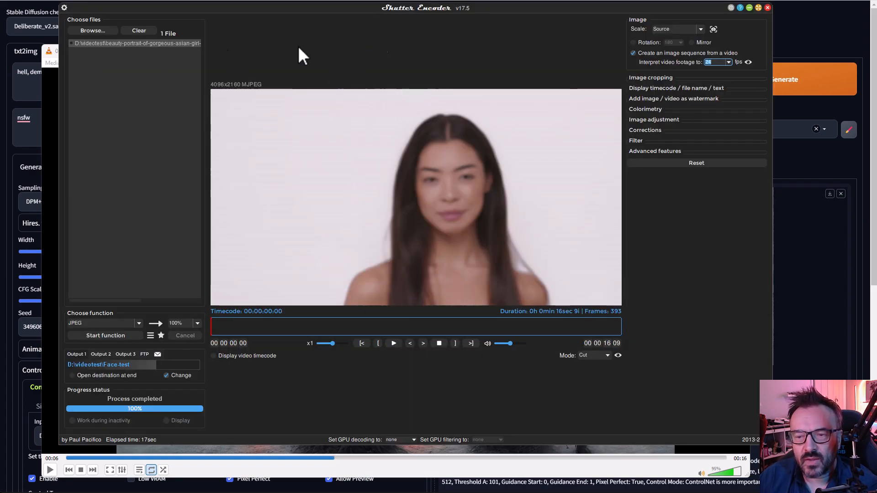
Clear the old video, load the 393 generated frames and choose H.264 .mp4 output
{"action": "left_click", "coordinate": [138, 30]}
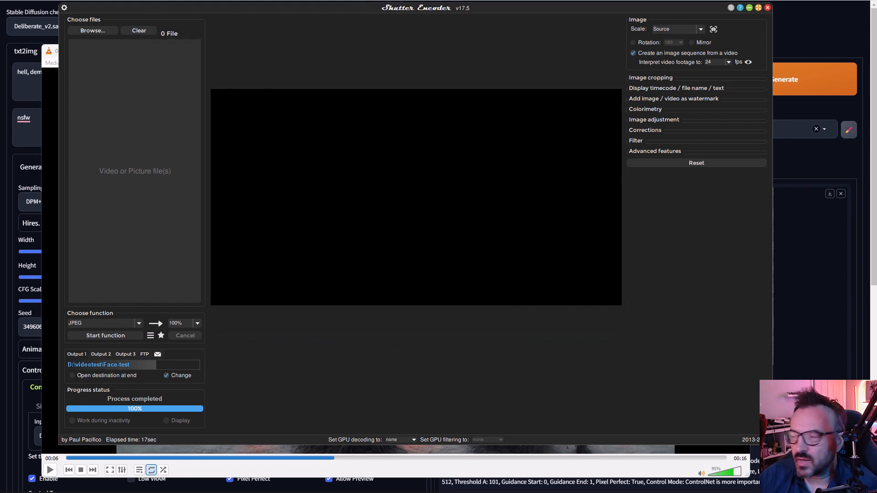
{"action": "left_click", "coordinate": [93, 30]}
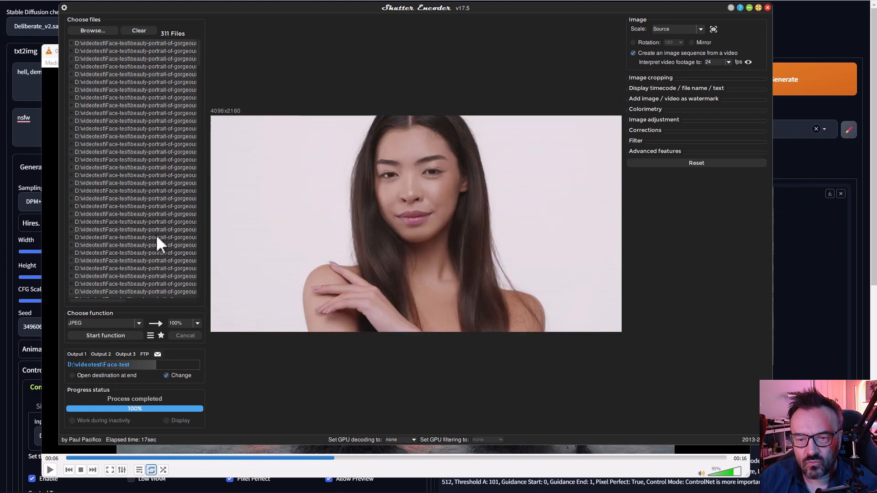
{"action": "mouse_move", "coordinate": [162, 246]}
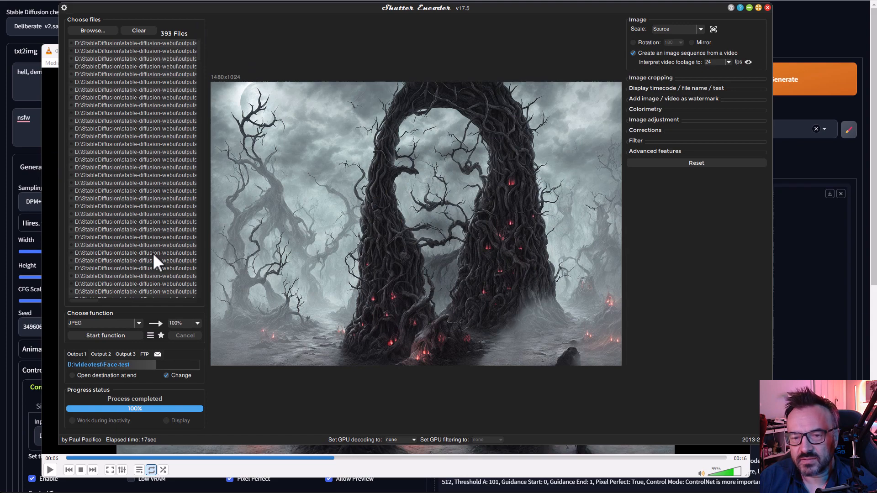
{"action": "mouse_move", "coordinate": [188, 98]}
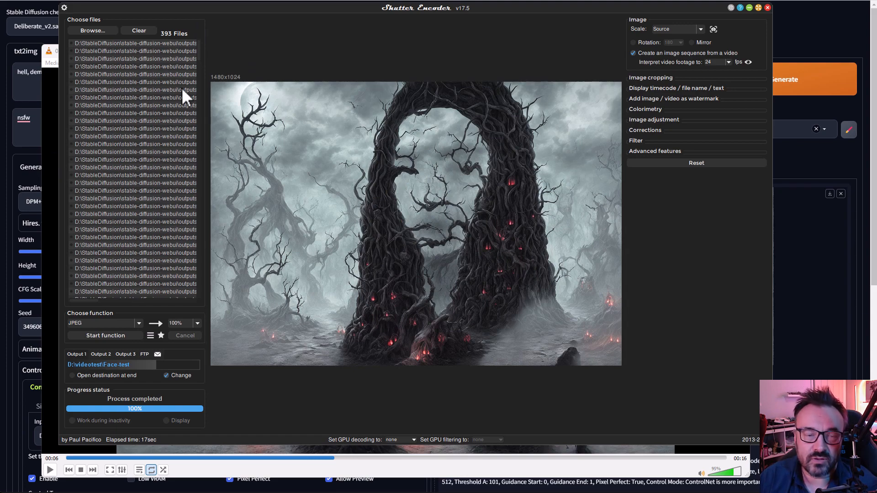
{"action": "mouse_move", "coordinate": [179, 220]}
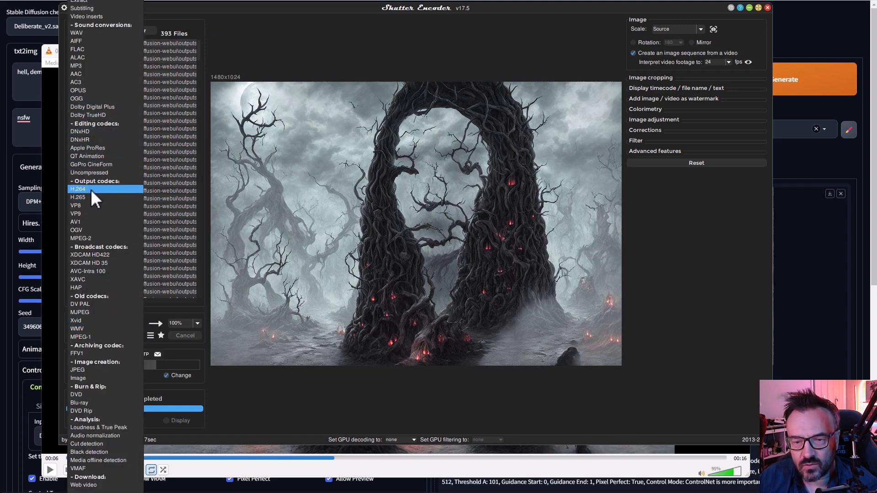
{"action": "left_click", "coordinate": [78, 188]}
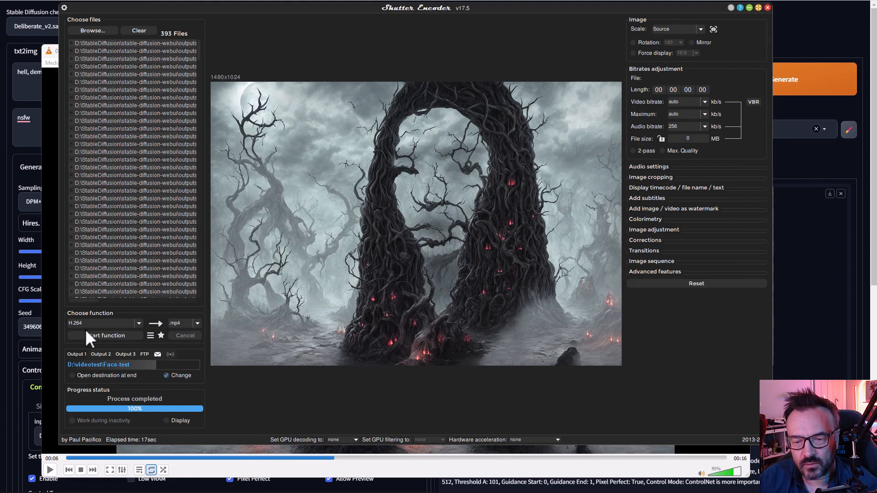
{"action": "mouse_move", "coordinate": [440, 319]}
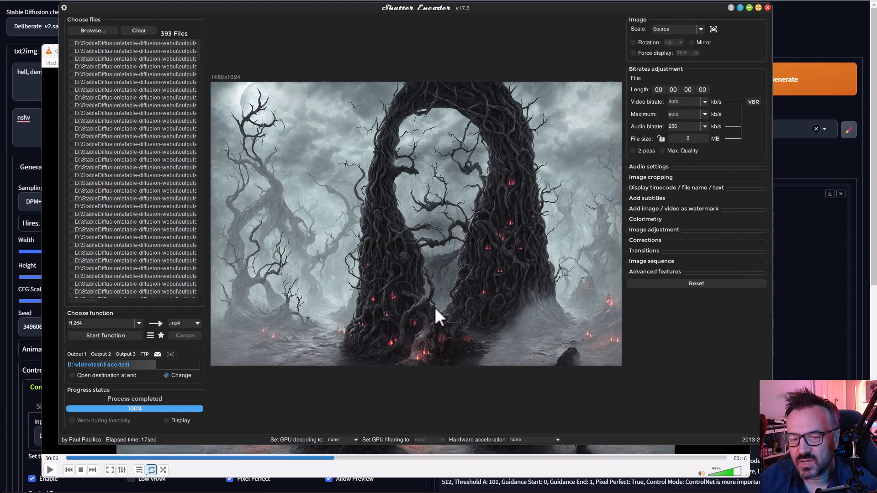
{"action": "mouse_move", "coordinate": [638, 269]}
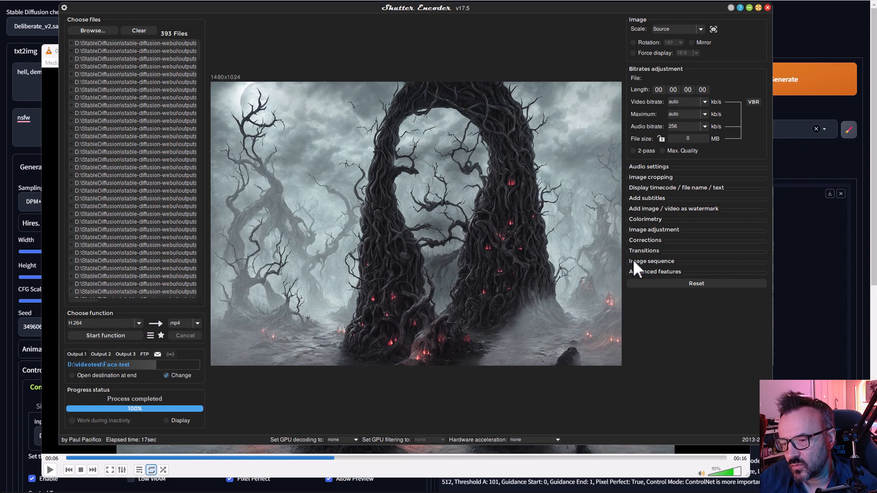
Expand the Image sequence section and adjust its options for the frame encode
{"action": "left_click", "coordinate": [652, 260]}
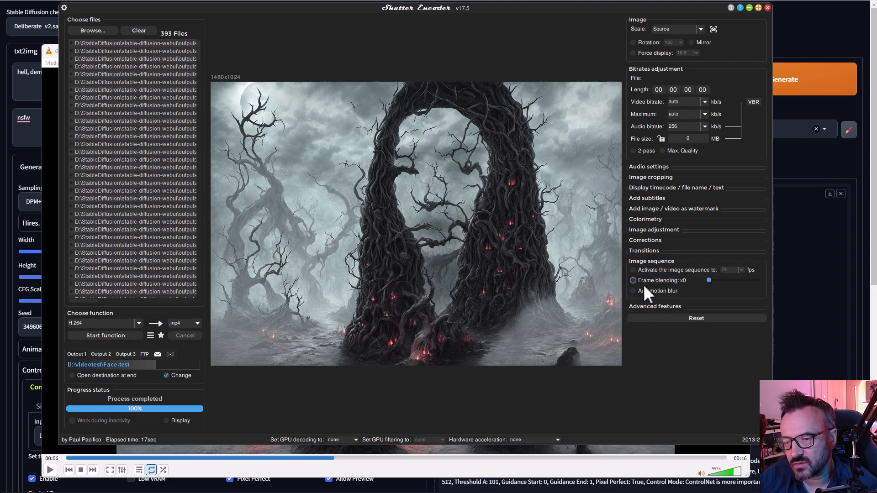
{"action": "left_click", "coordinate": [632, 269]}
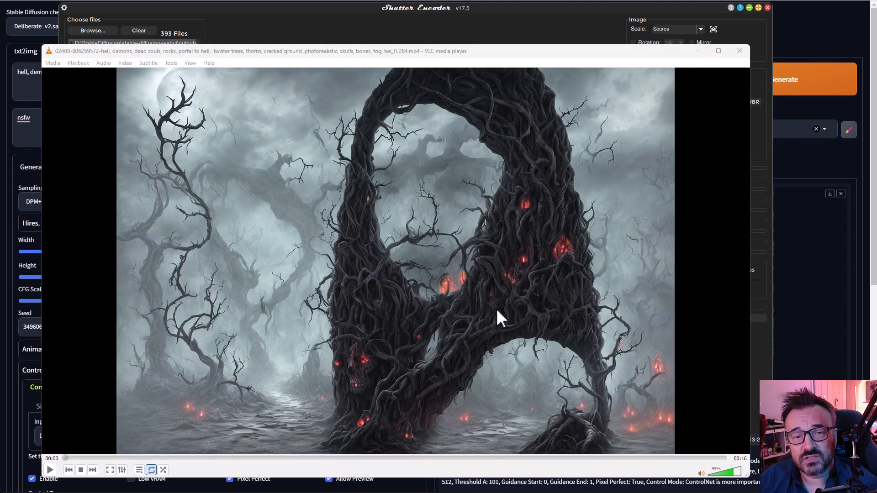
{"action": "mouse_move", "coordinate": [171, 419]}
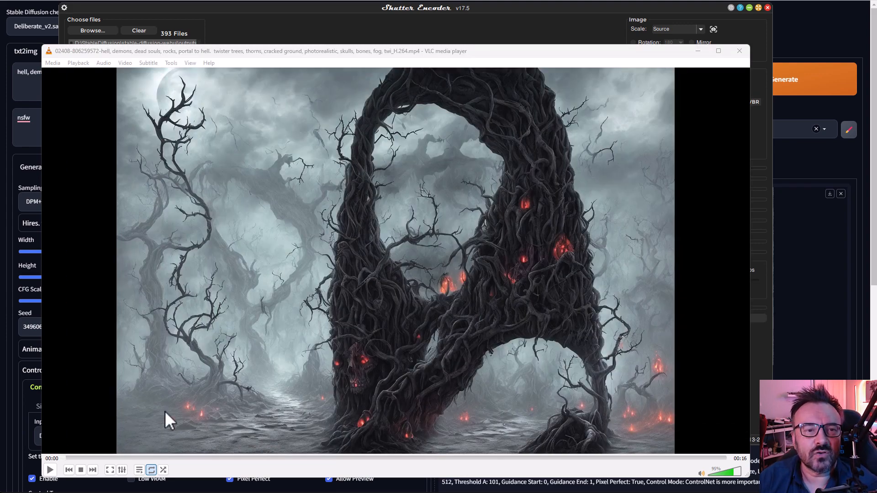
Play the encoded tree-arch MP4 in VLC
{"action": "left_click", "coordinate": [50, 469]}
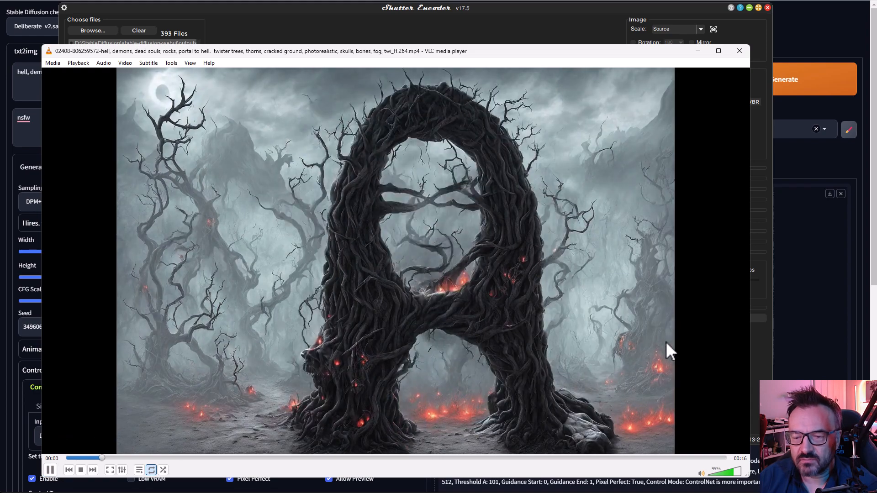